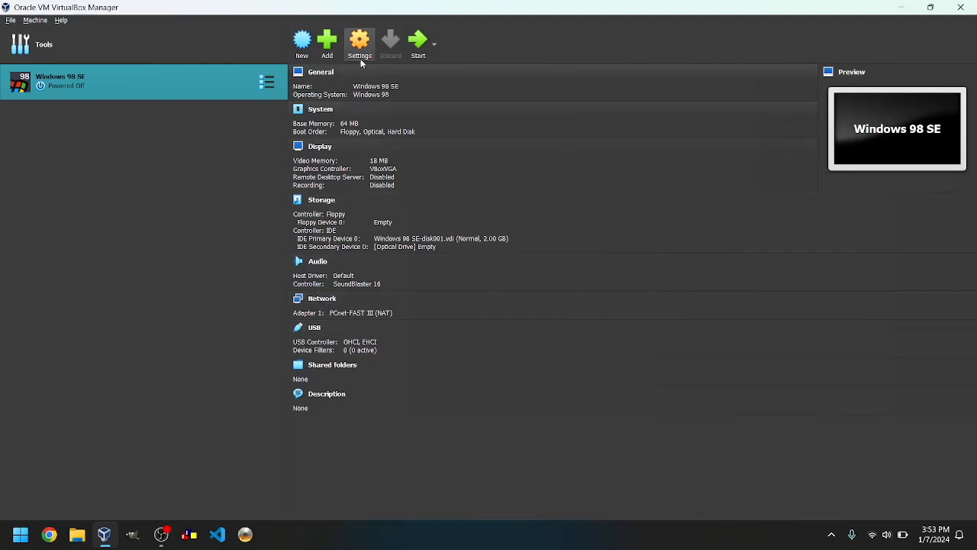
mouse_move(131, 253)
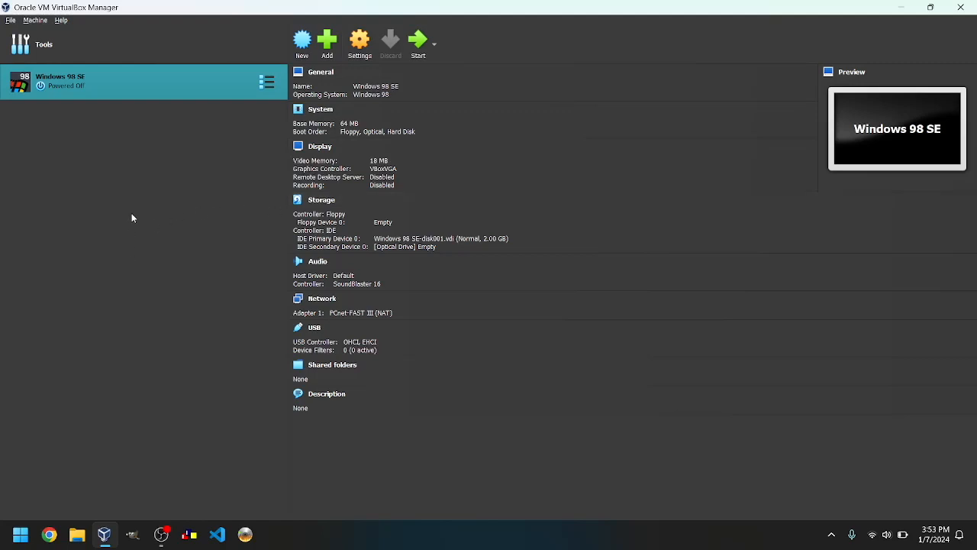
mouse_move(202, 152)
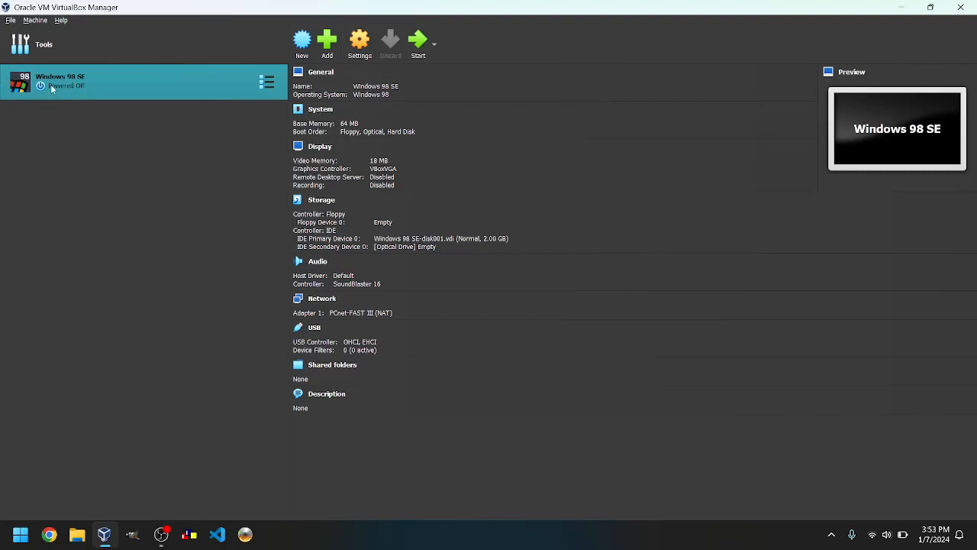
mouse_move(131, 190)
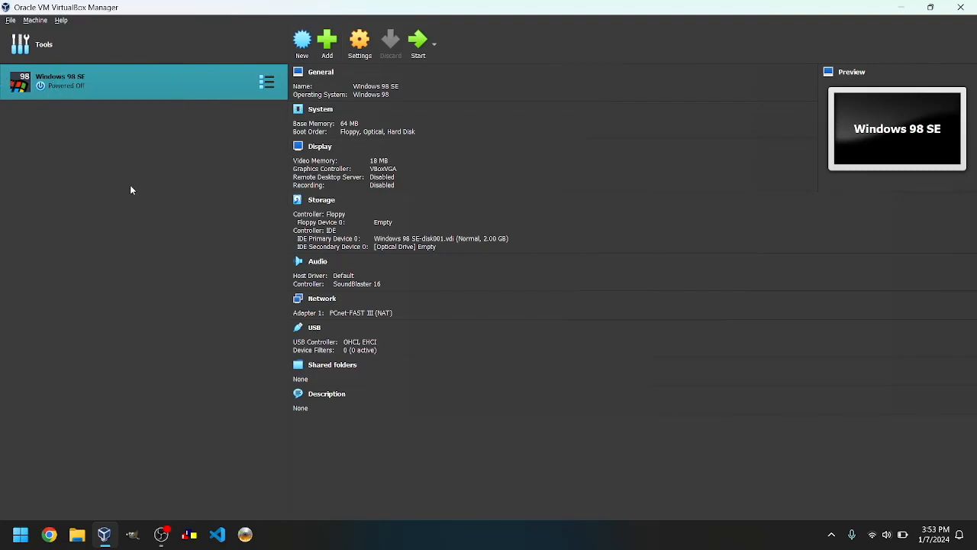
mouse_move(287, 235)
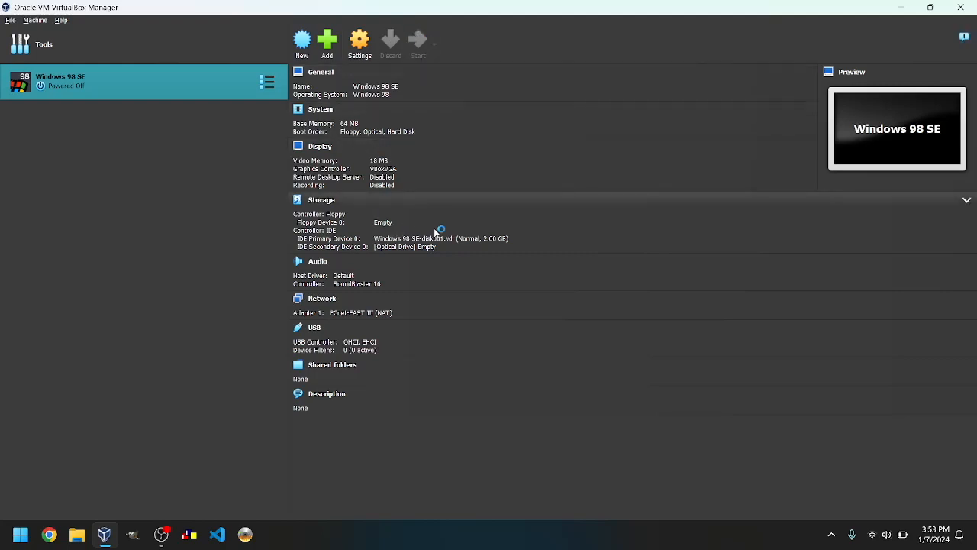
Start the Windows 98 SE VM and confirm the Enter Network Password prompt to reach the desktop.
click(418, 43)
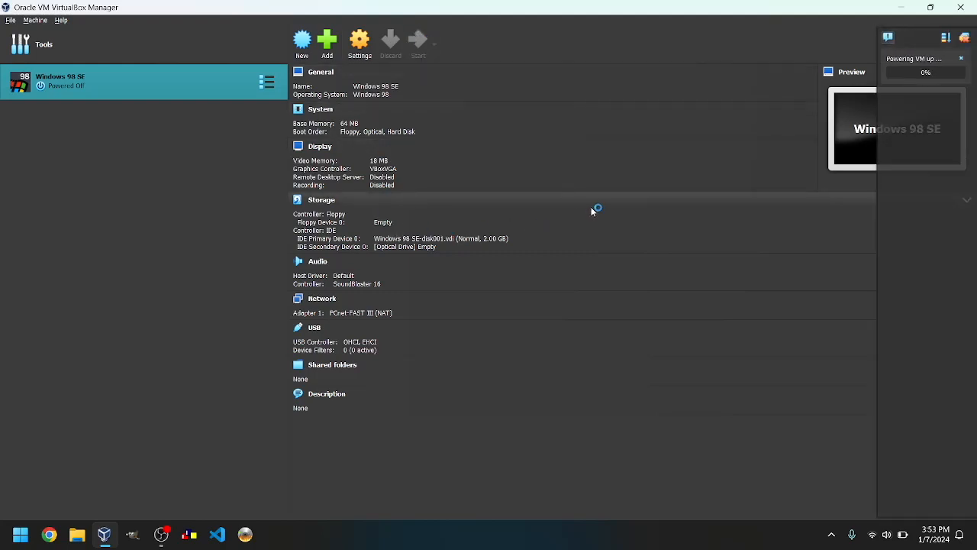
mouse_move(594, 211)
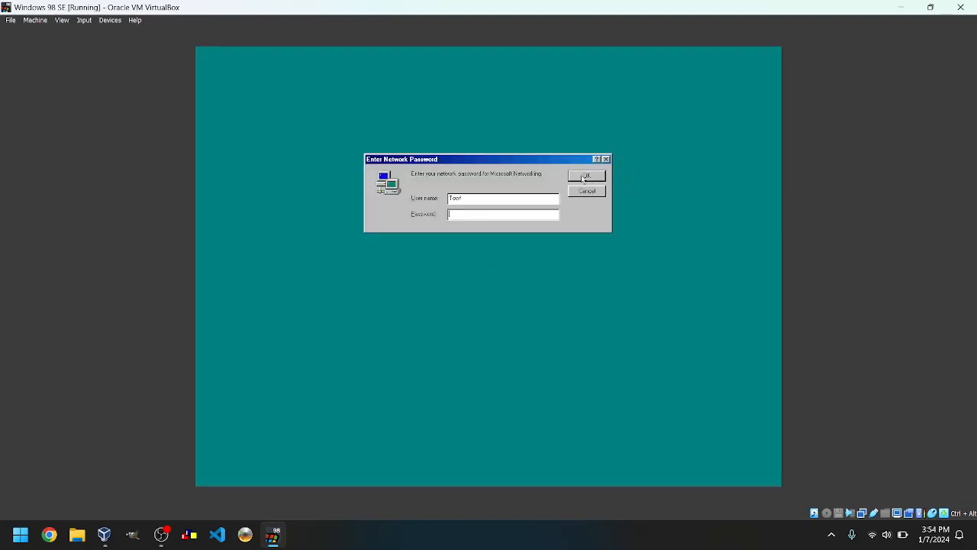
click(586, 174)
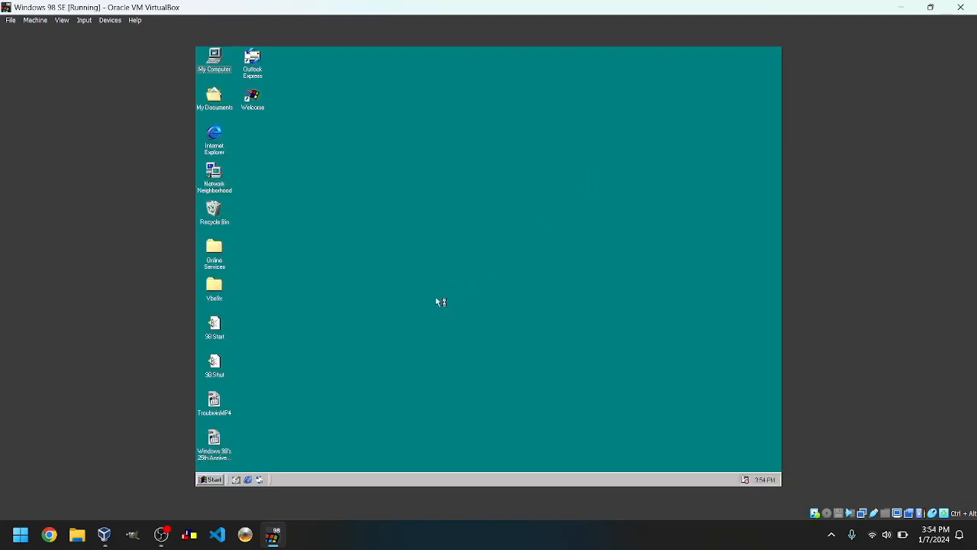
mouse_move(318, 214)
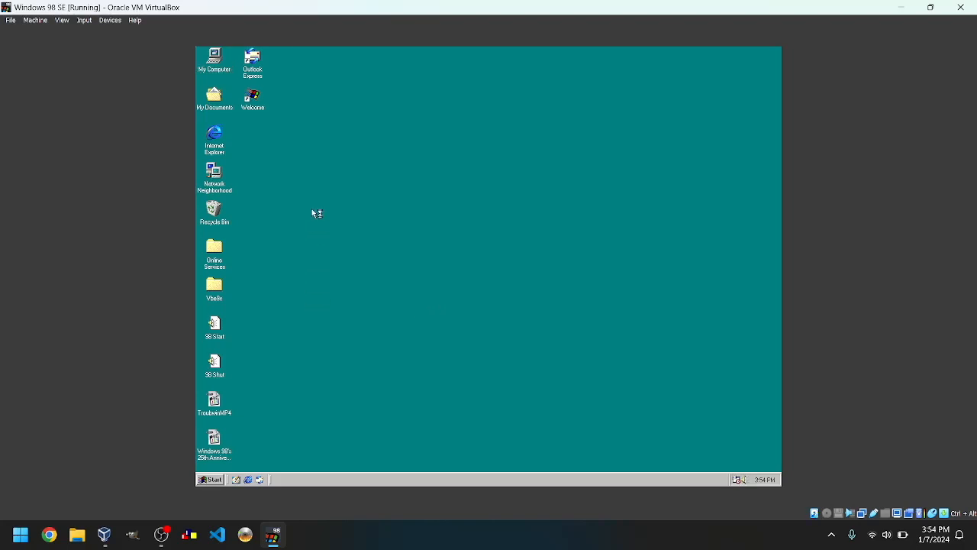
mouse_move(334, 137)
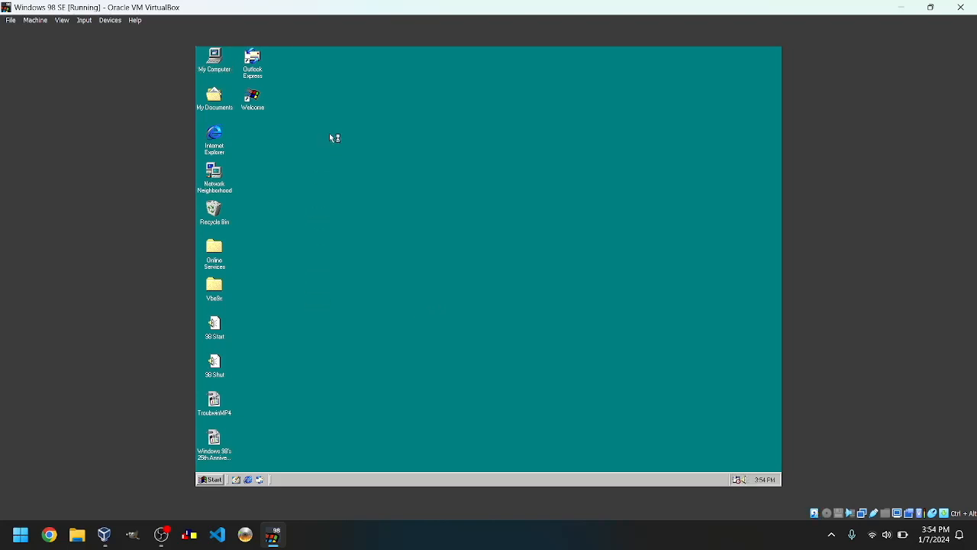
mouse_move(287, 281)
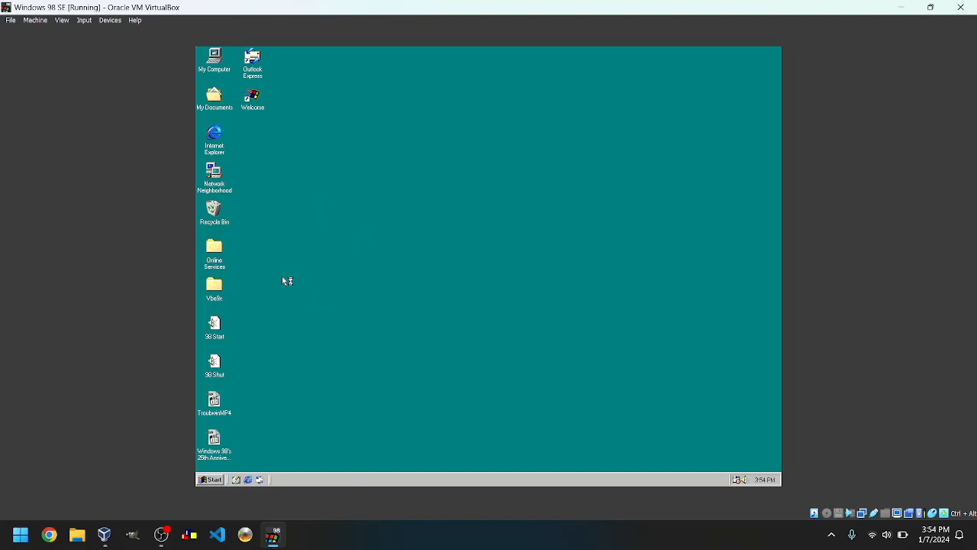
mouse_move(531, 271)
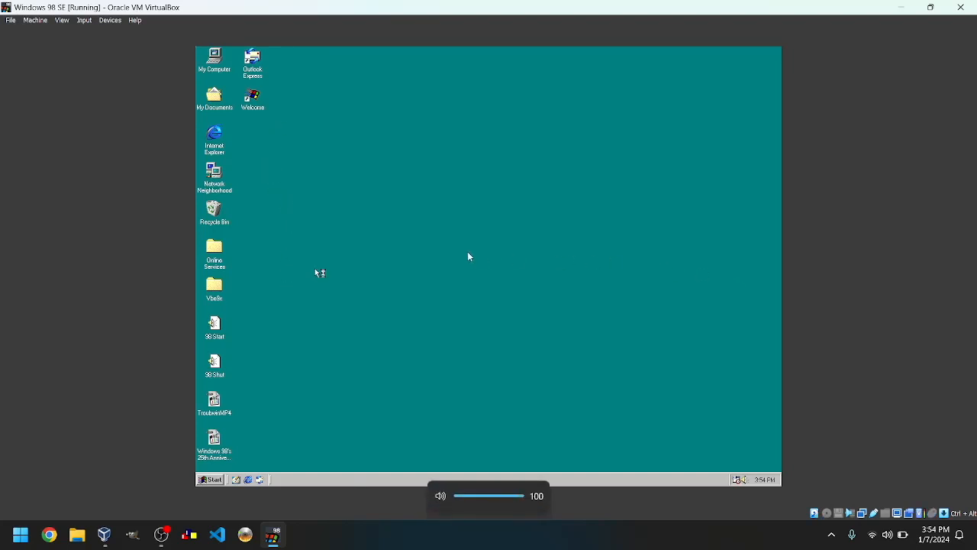
mouse_move(247, 344)
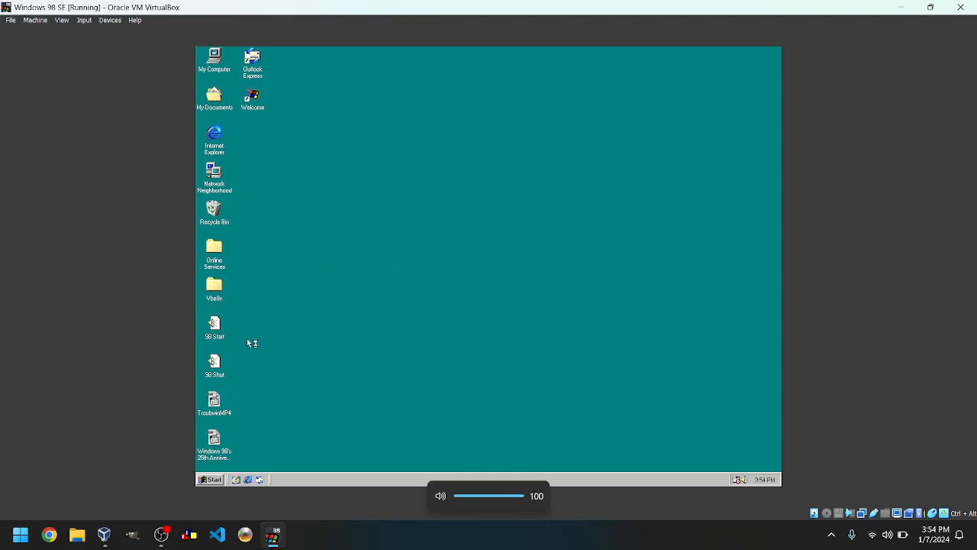
mouse_move(459, 210)
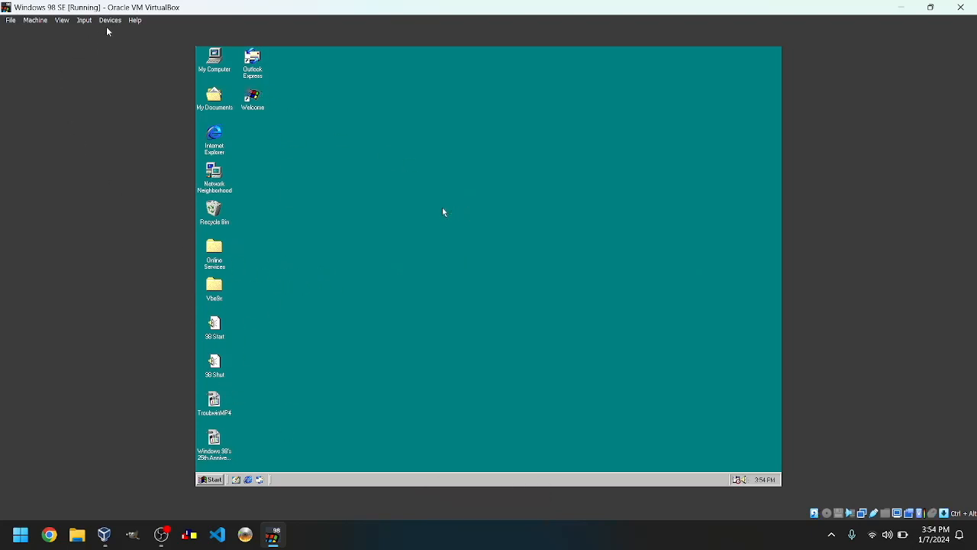
Begin choosing an optical disc image via Devices, browsing the host Desktop folder.
click(110, 20)
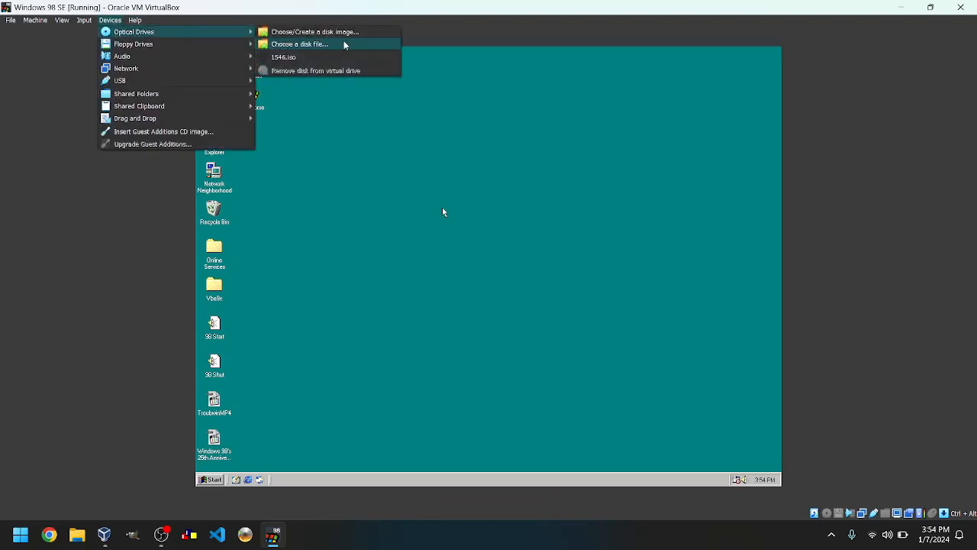
click(299, 43)
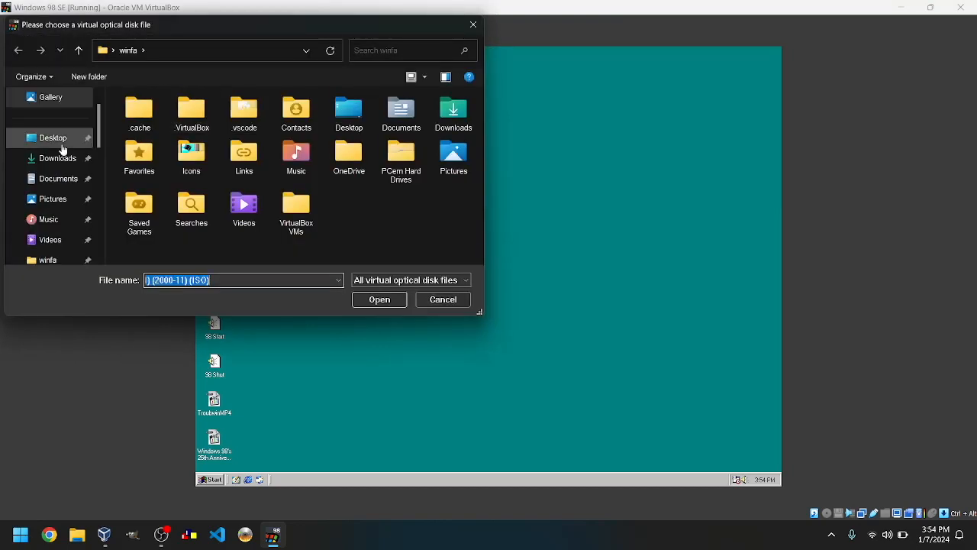
click(52, 137)
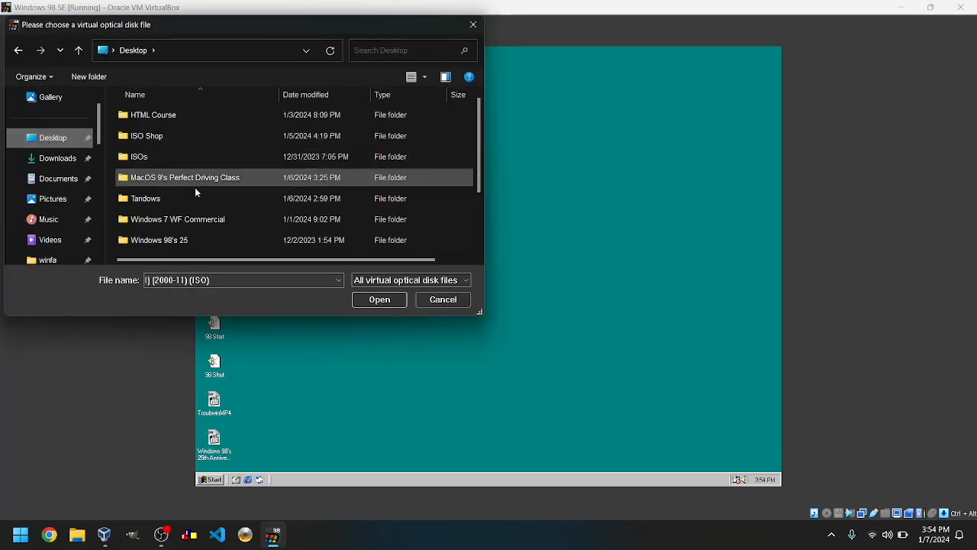
Mount the Windows Me ISO and answer Yes to upgrade to Windows Millennium.
click(378, 298)
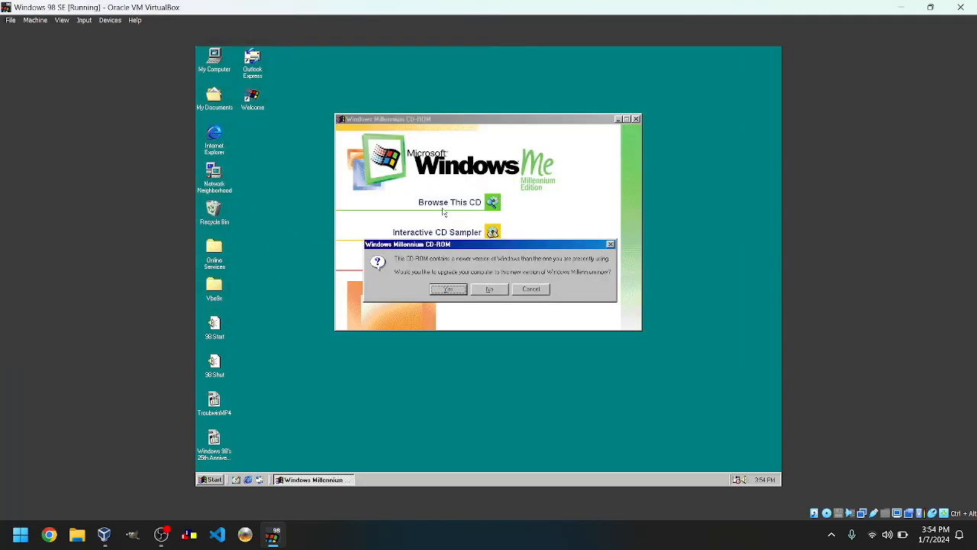
mouse_move(411, 223)
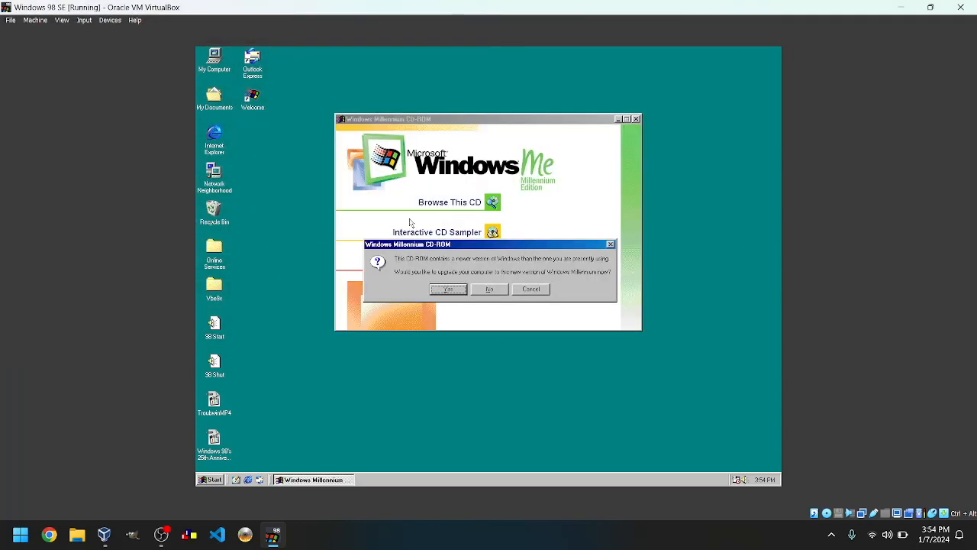
mouse_move(489, 409)
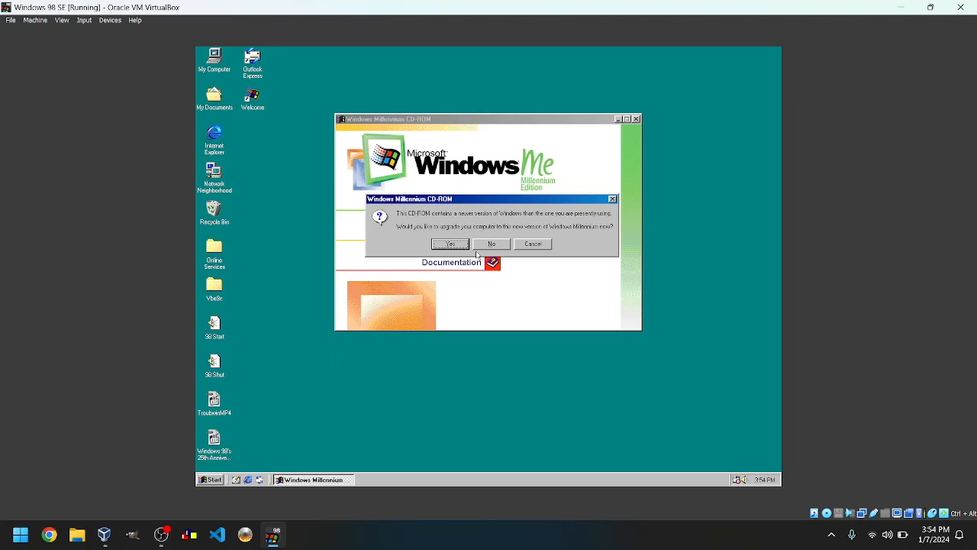
click(492, 244)
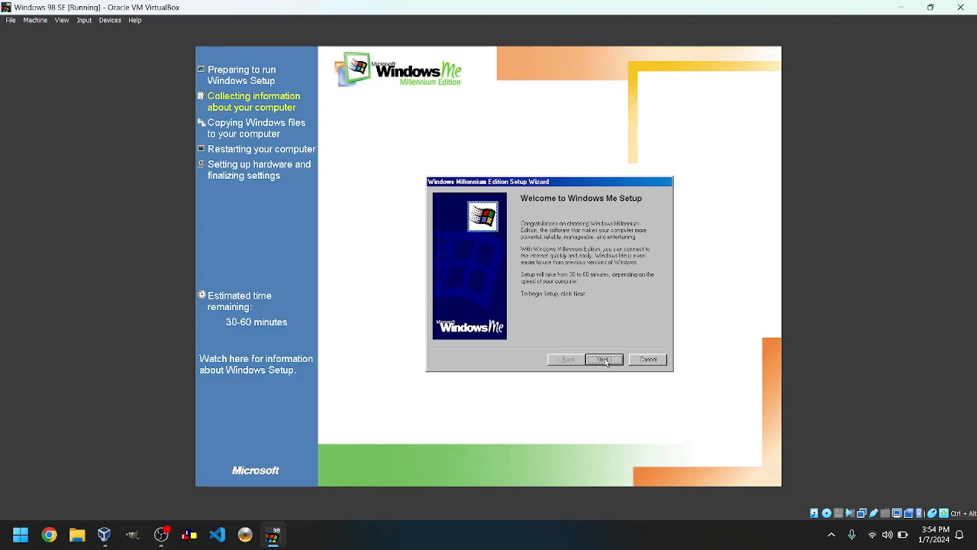
Accept the Windows Me license agreement and continue past the product key page.
click(603, 358)
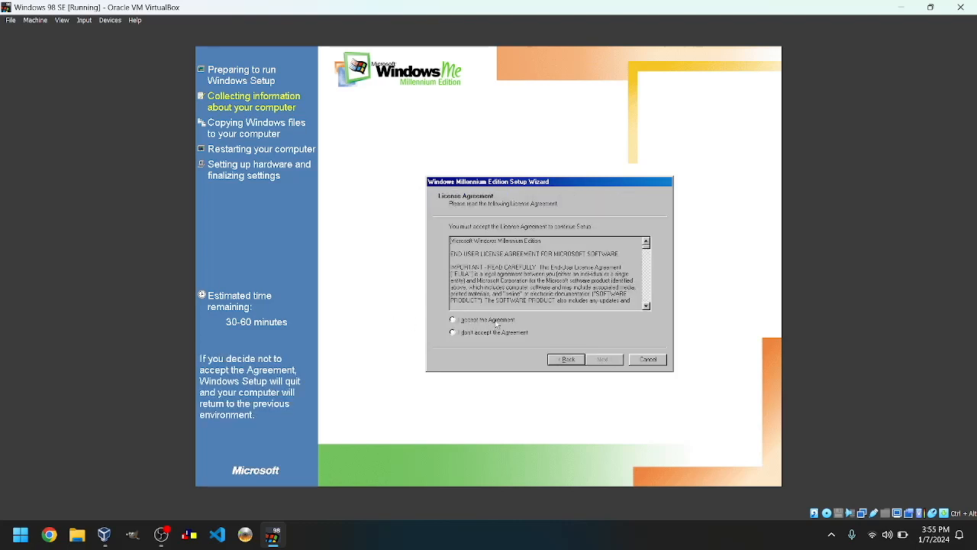
click(452, 320)
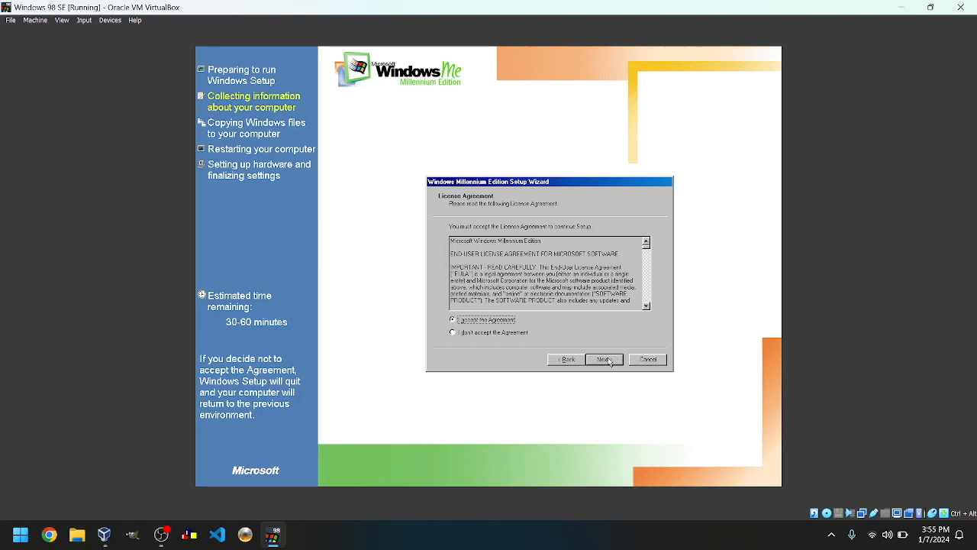
click(603, 359)
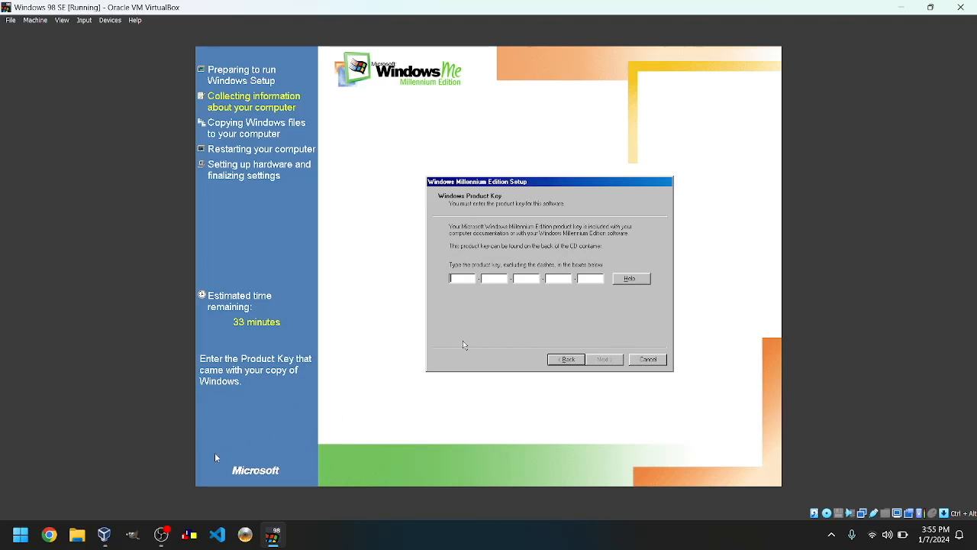
click(605, 359)
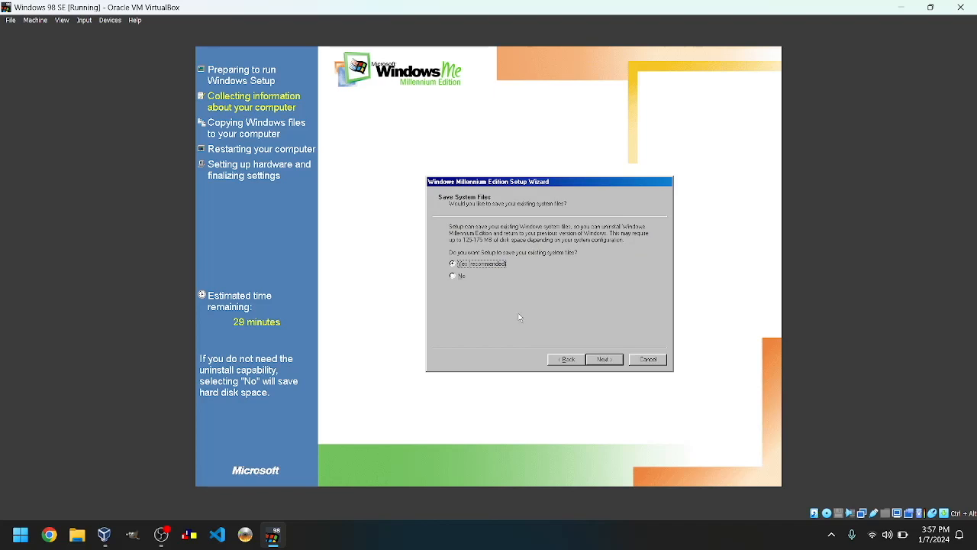
mouse_move(434, 328)
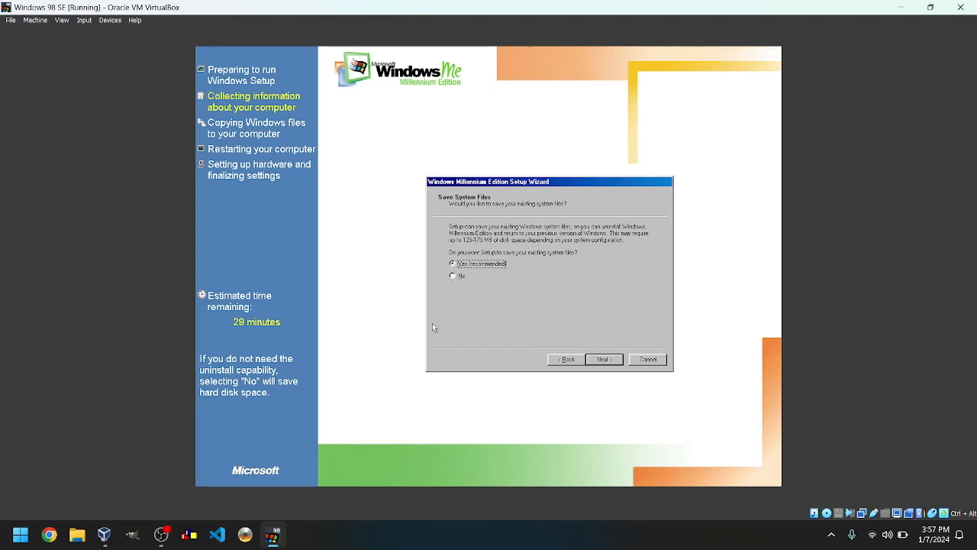
mouse_move(427, 281)
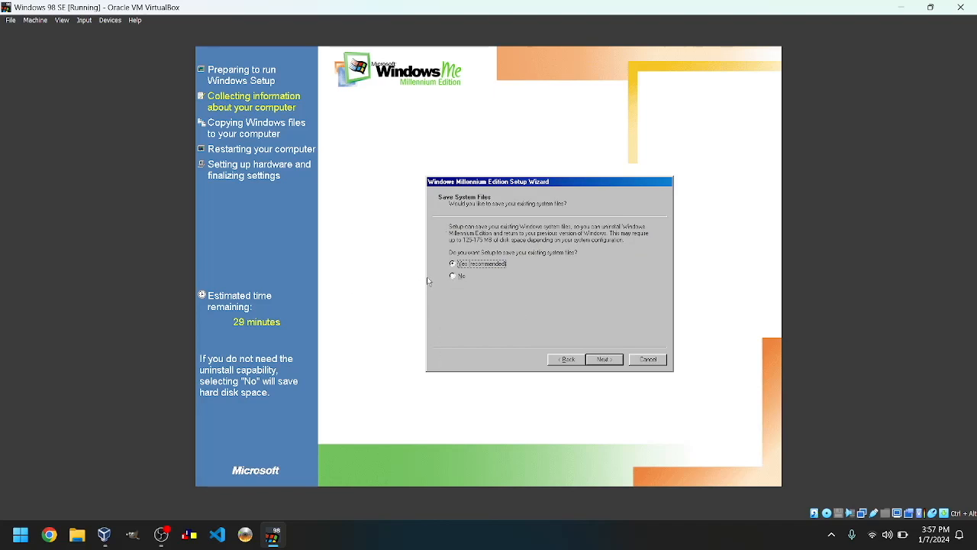
mouse_move(464, 292)
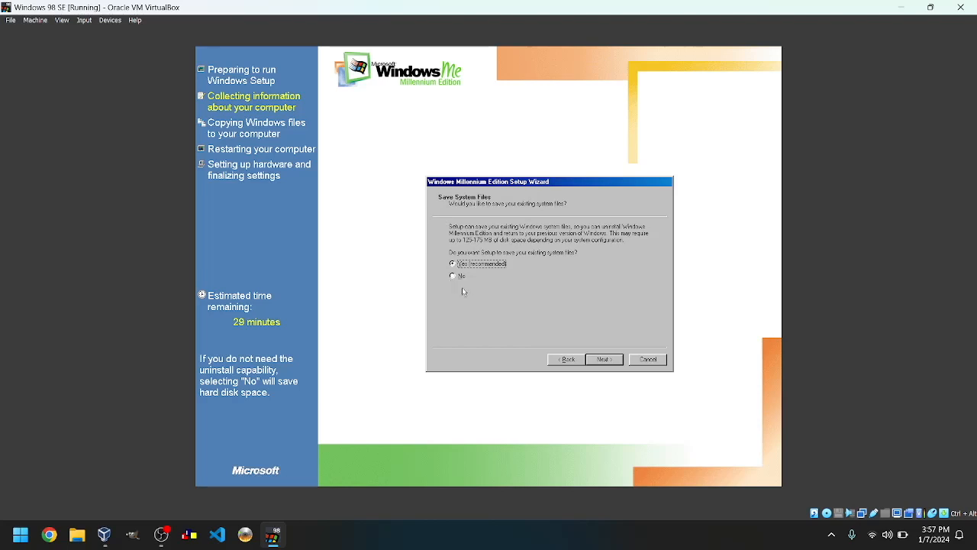
Choose No to saving system files, dismiss the startup floppy prompts, and start the file copy.
click(453, 274)
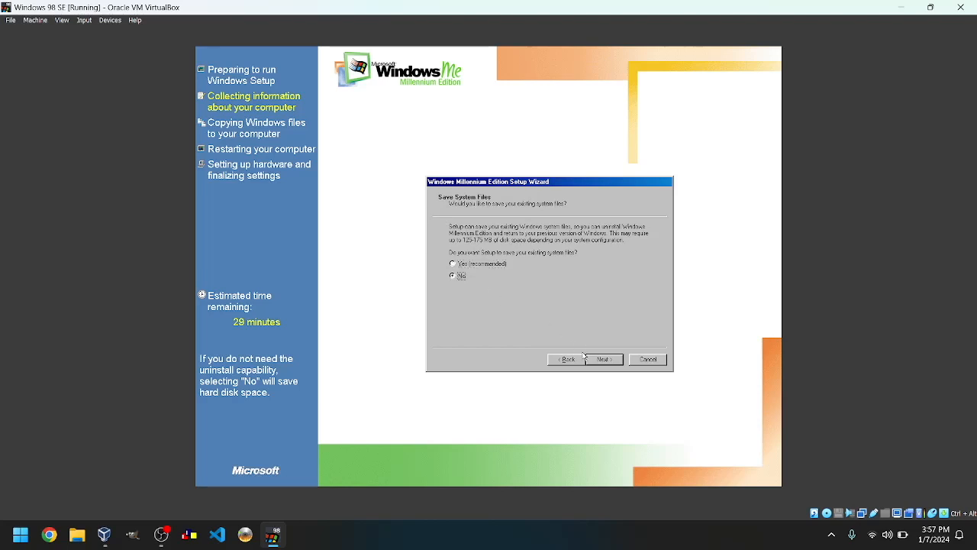
click(604, 359)
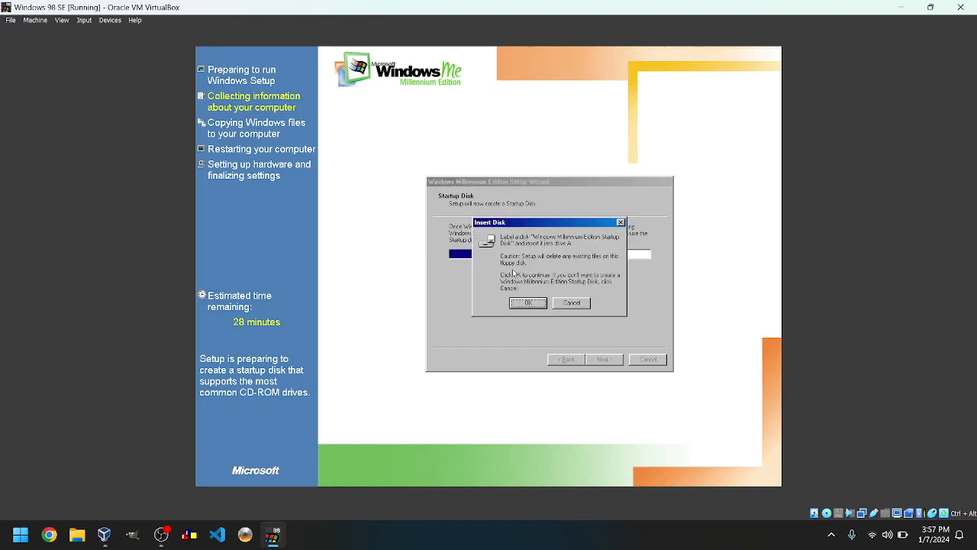
mouse_move(461, 183)
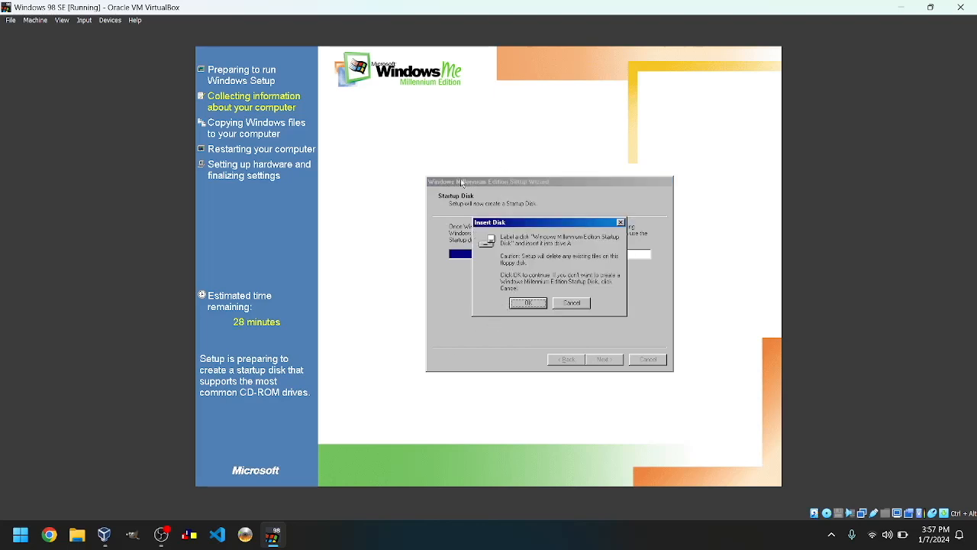
click(529, 302)
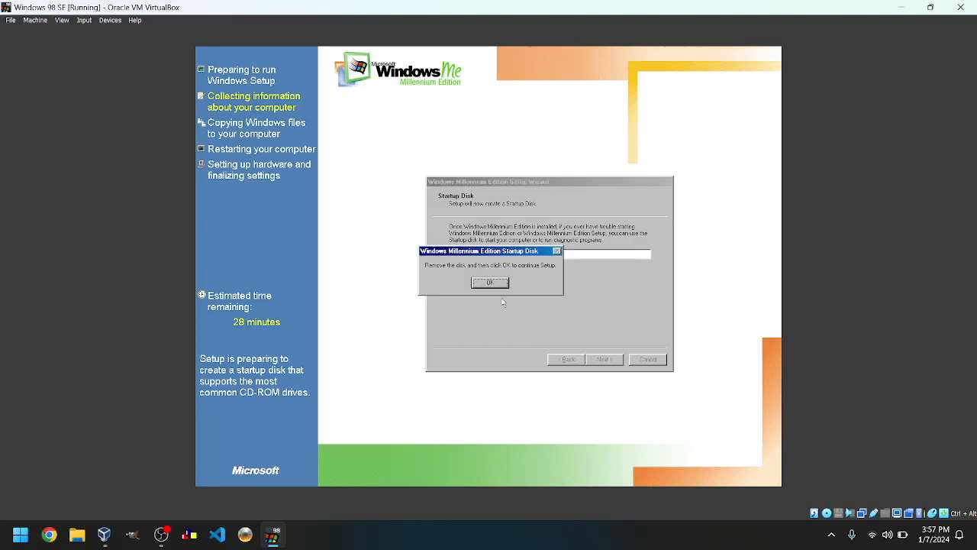
click(488, 280)
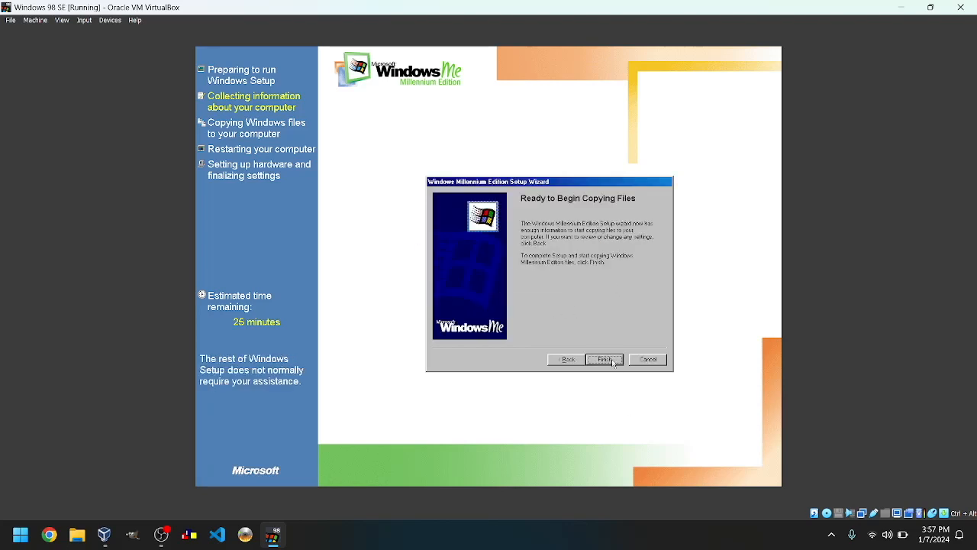
click(603, 359)
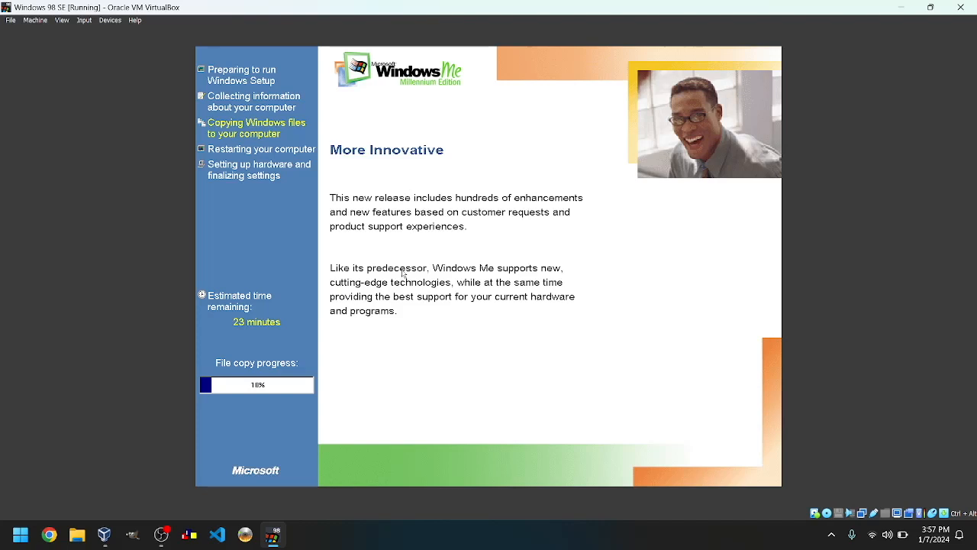
mouse_move(297, 296)
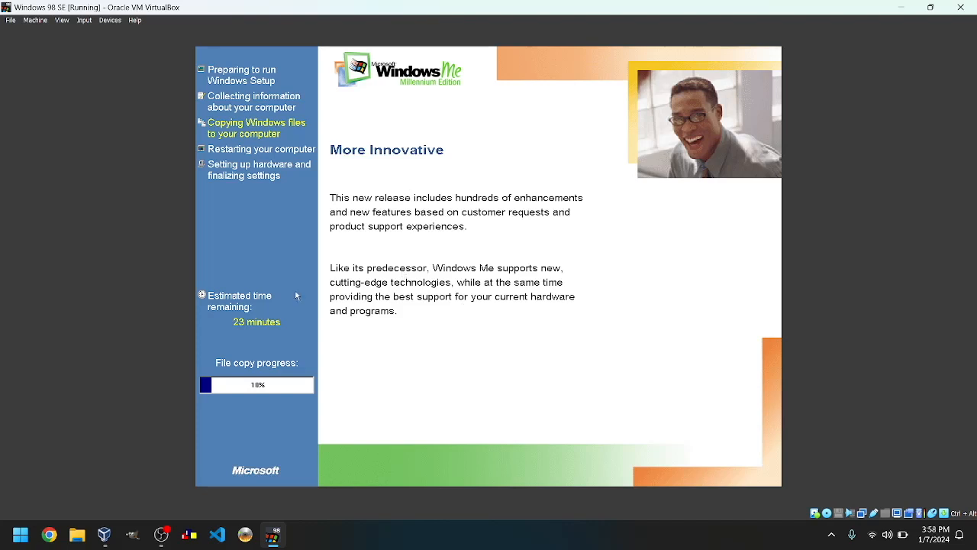
mouse_move(535, 279)
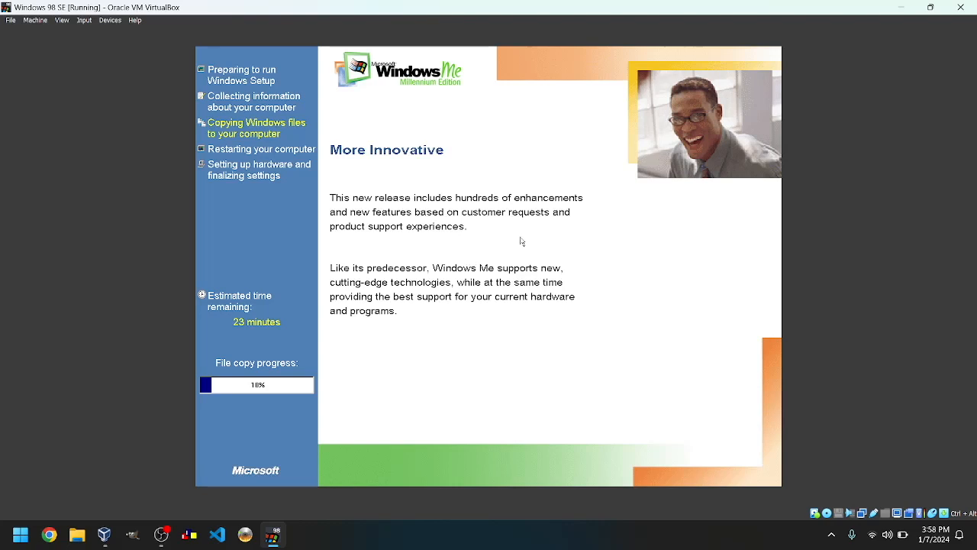
mouse_move(469, 260)
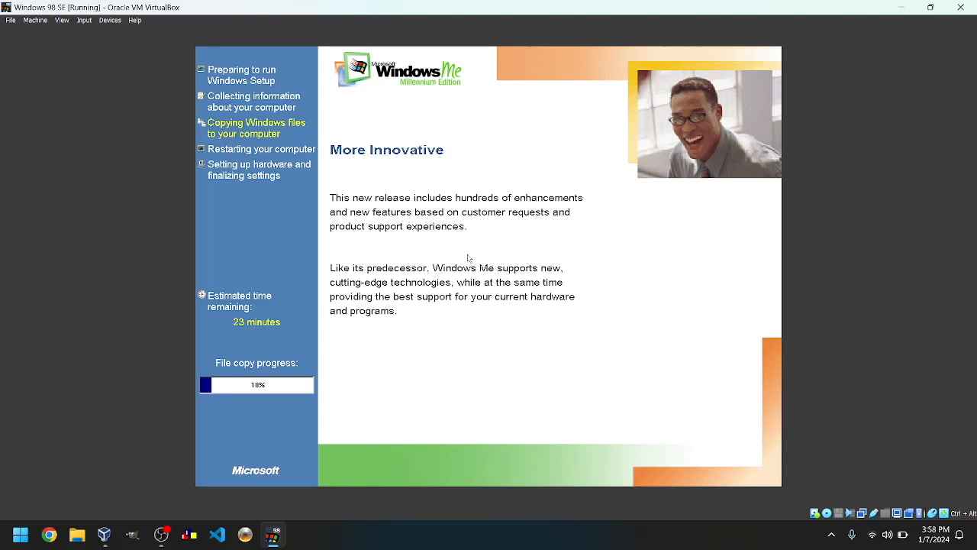
mouse_move(388, 177)
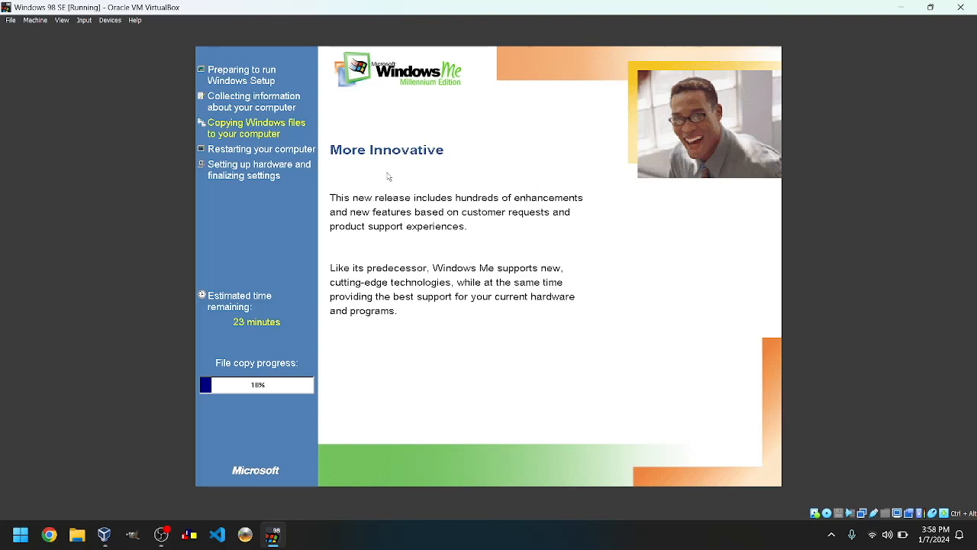
mouse_move(461, 360)
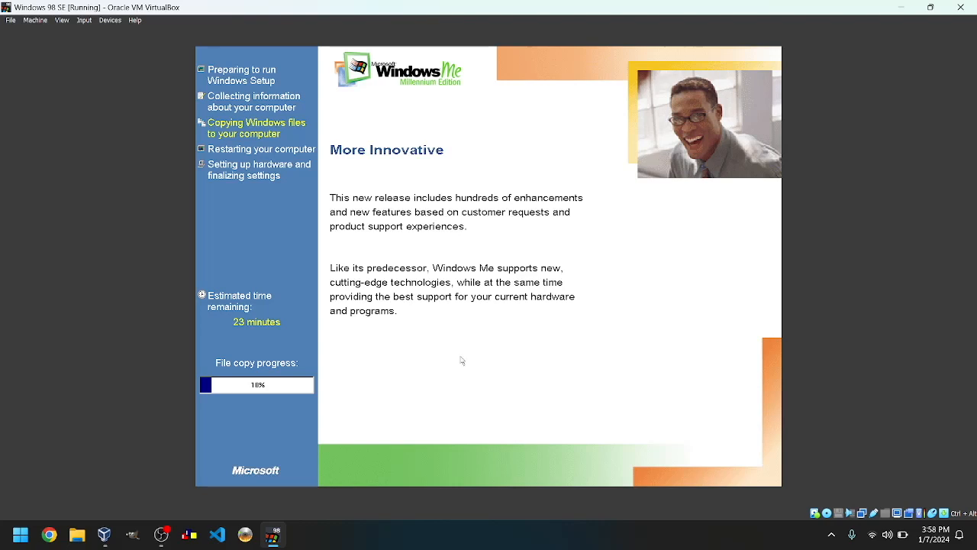
mouse_move(390, 418)
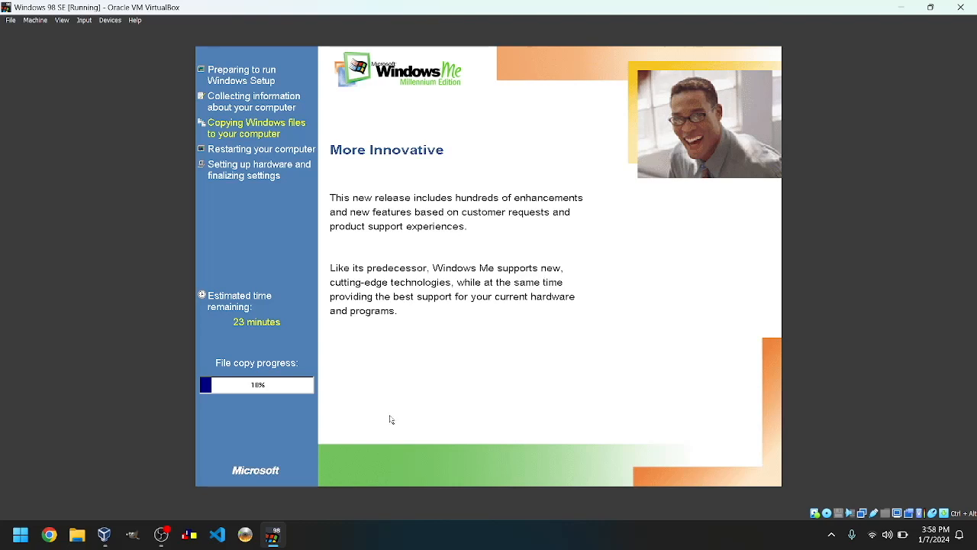
mouse_move(511, 213)
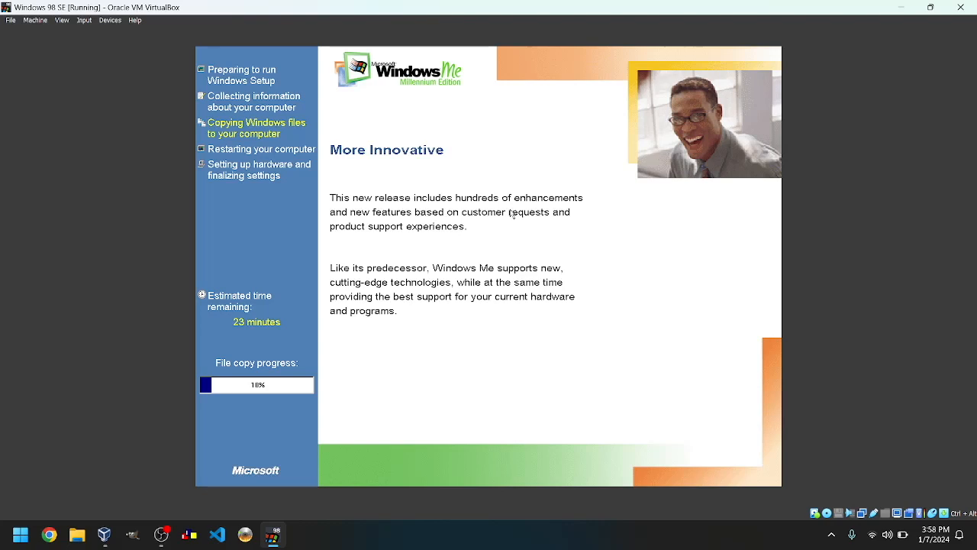
mouse_move(514, 373)
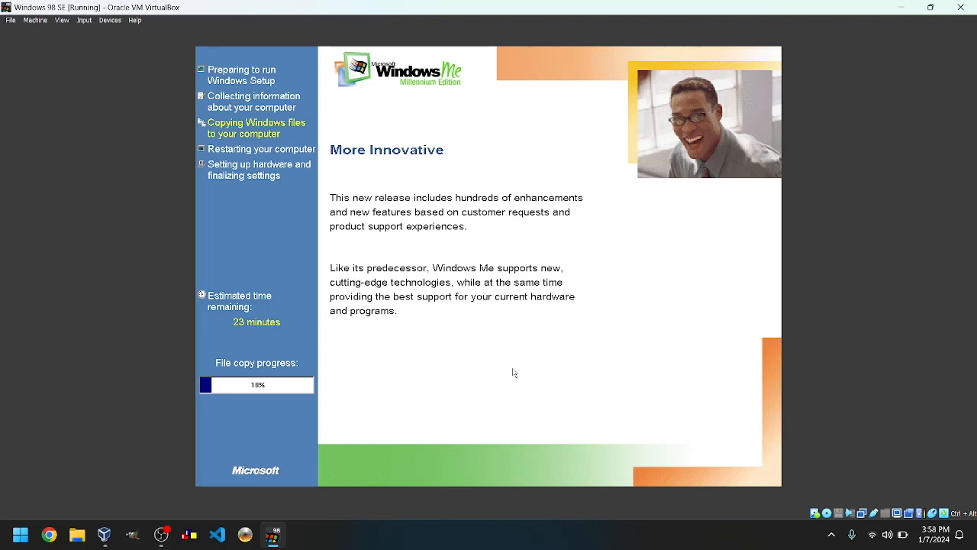
mouse_move(496, 360)
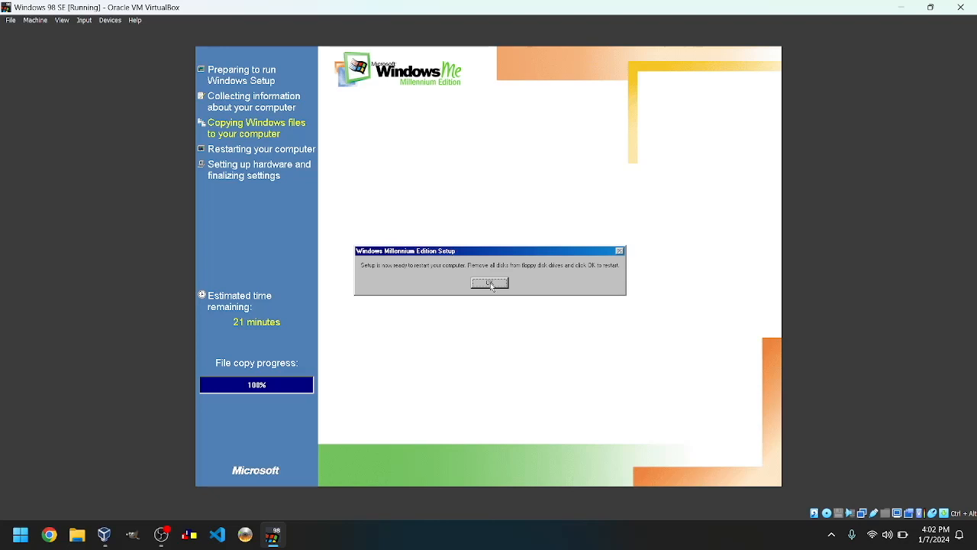
Confirm the restart message and choose Restart Now so setup continues.
click(489, 282)
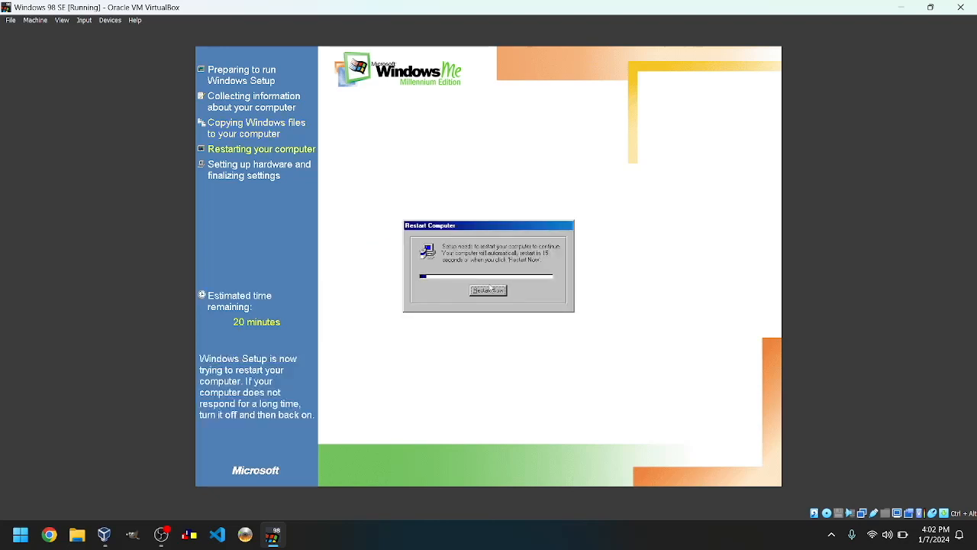
click(488, 290)
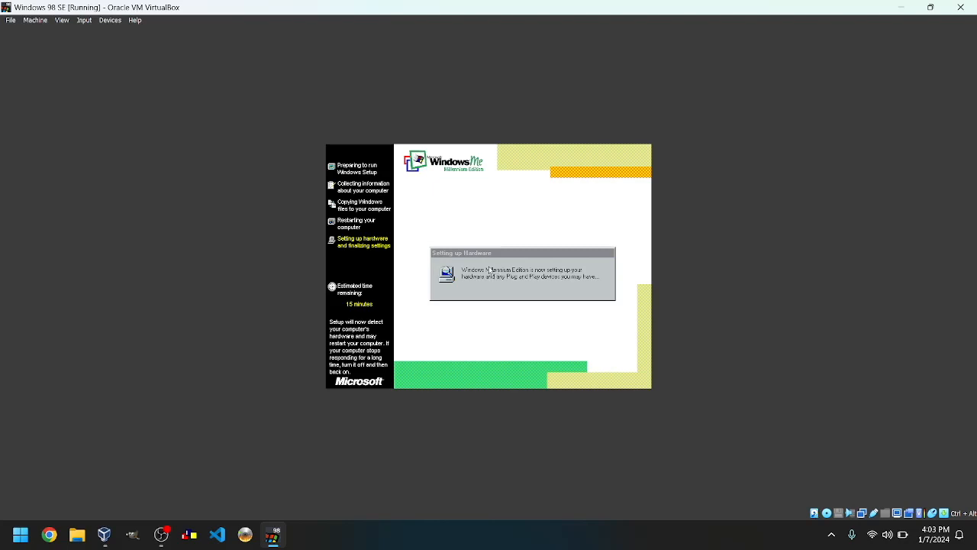
mouse_move(545, 301)
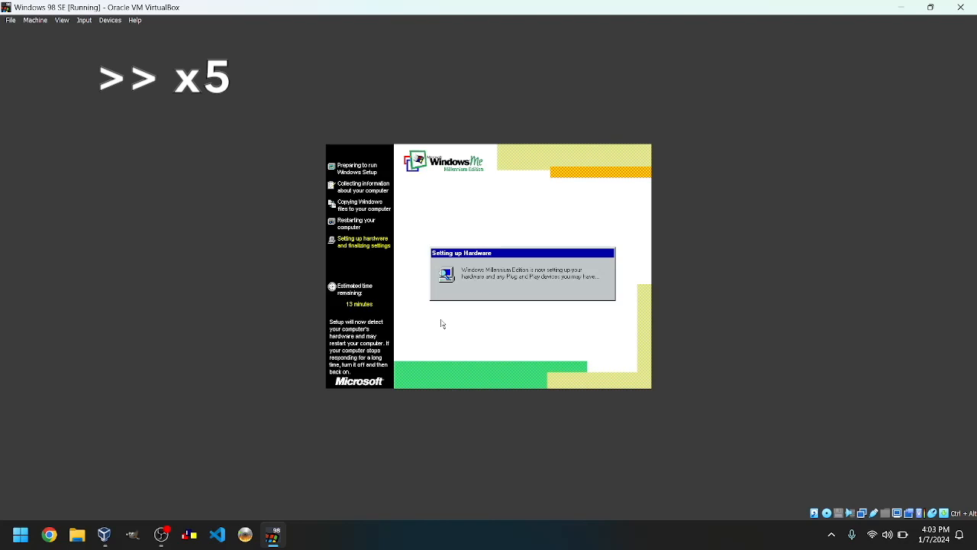
mouse_move(620, 317)
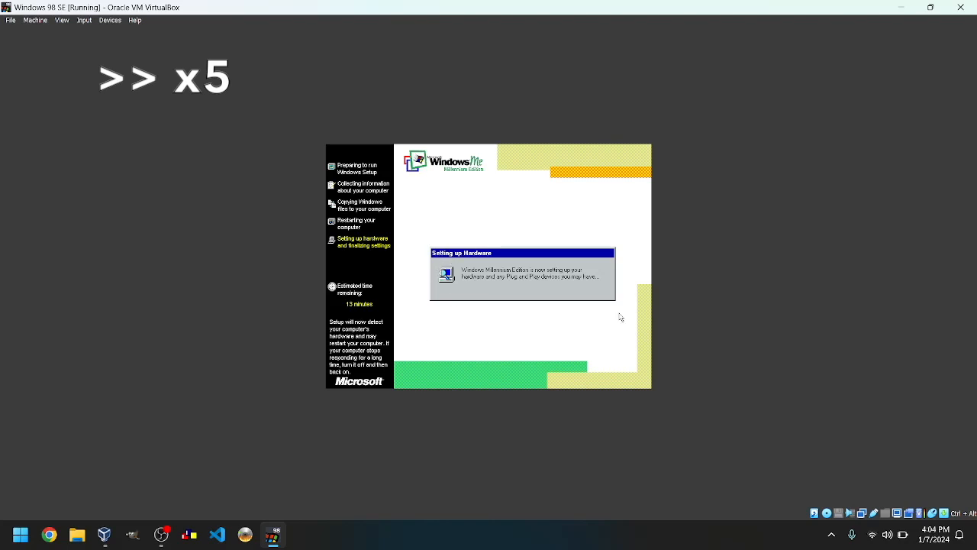
mouse_move(489, 347)
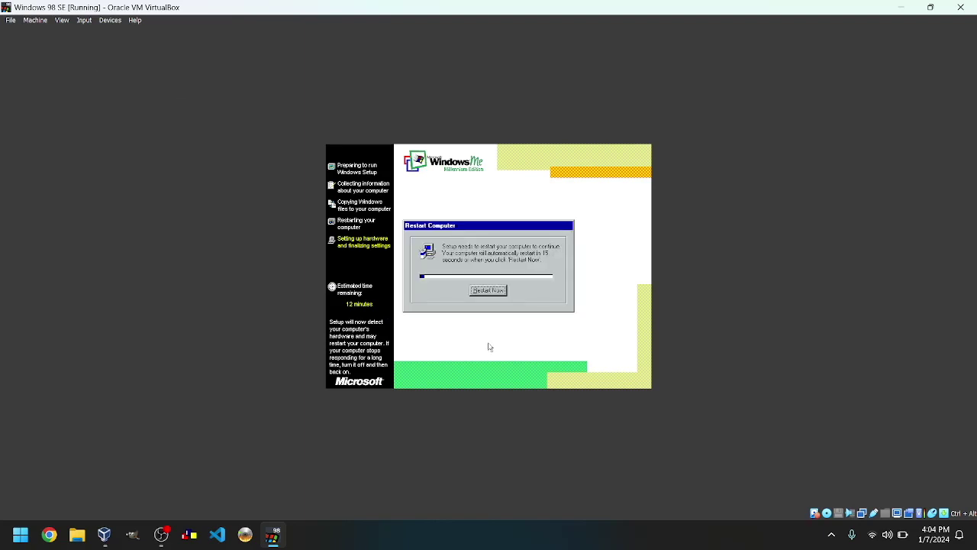
Respond to the Restart Computer dialog once the hardware setup stage completes.
click(488, 290)
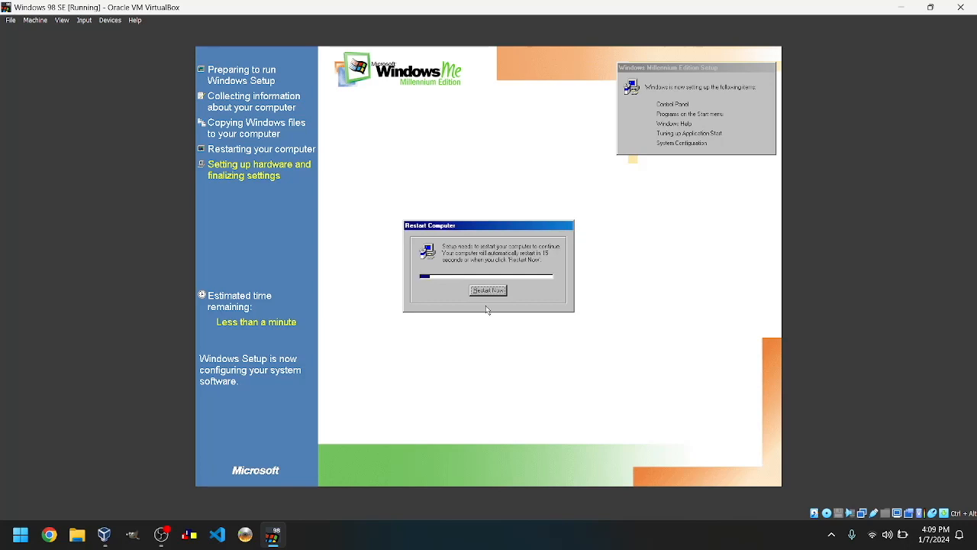
Choose Restart Now so Windows Me setup updates system settings.
click(489, 290)
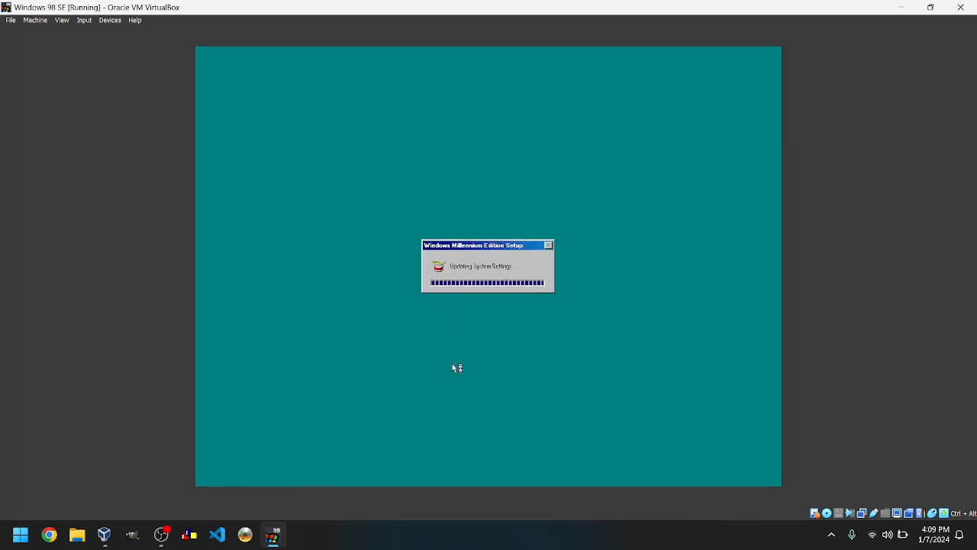
mouse_move(485, 289)
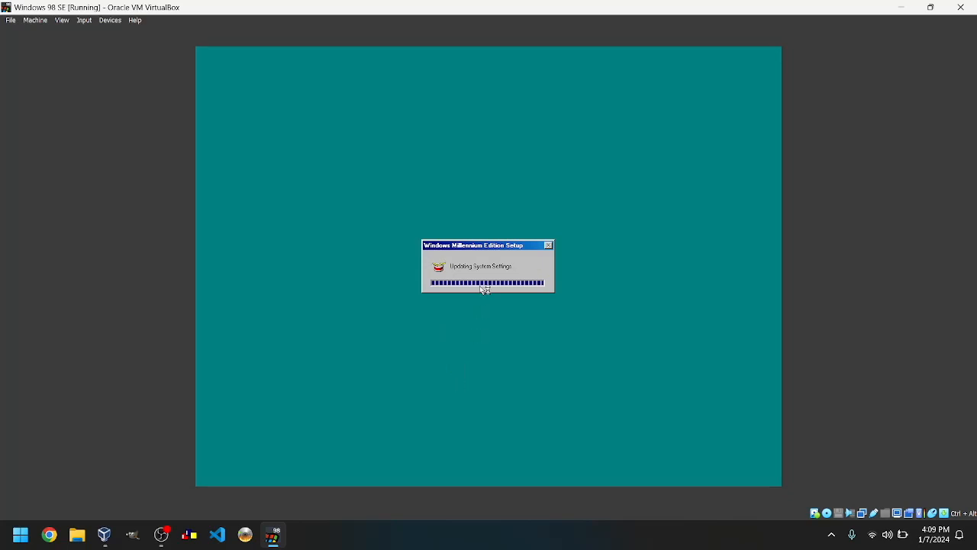
mouse_move(559, 260)
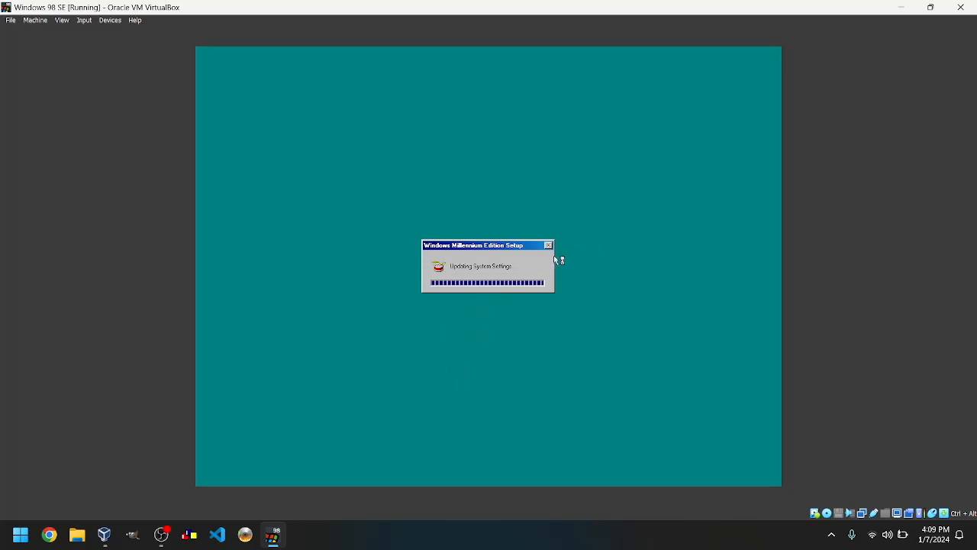
mouse_move(603, 307)
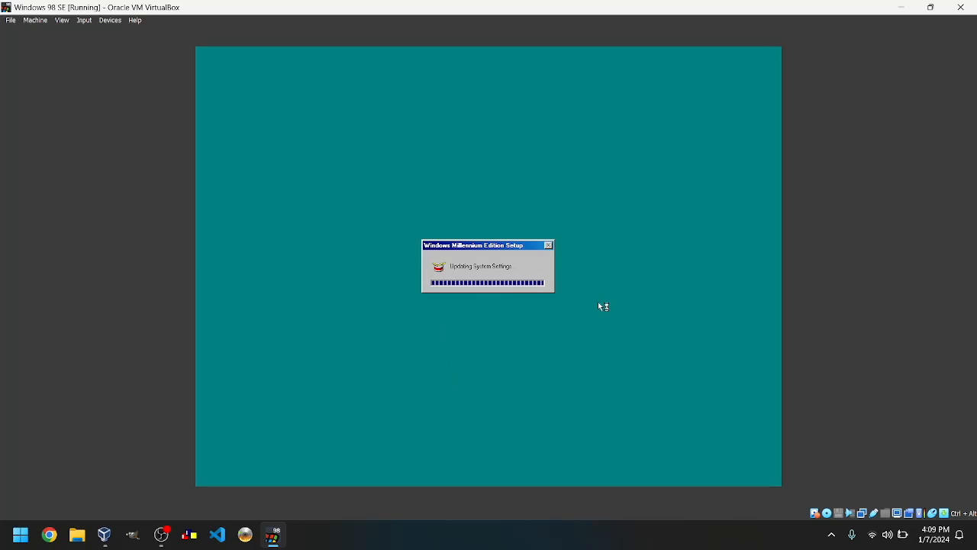
mouse_move(574, 244)
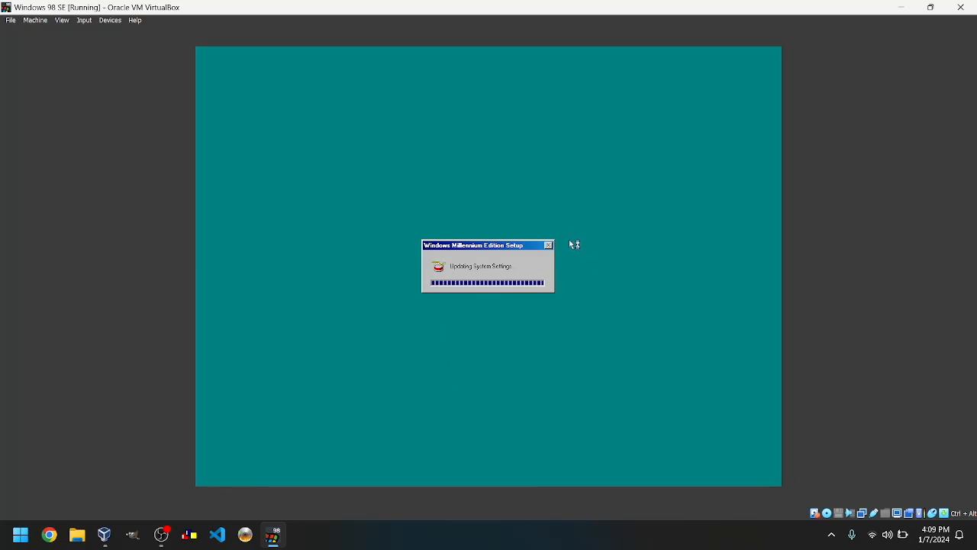
mouse_move(461, 265)
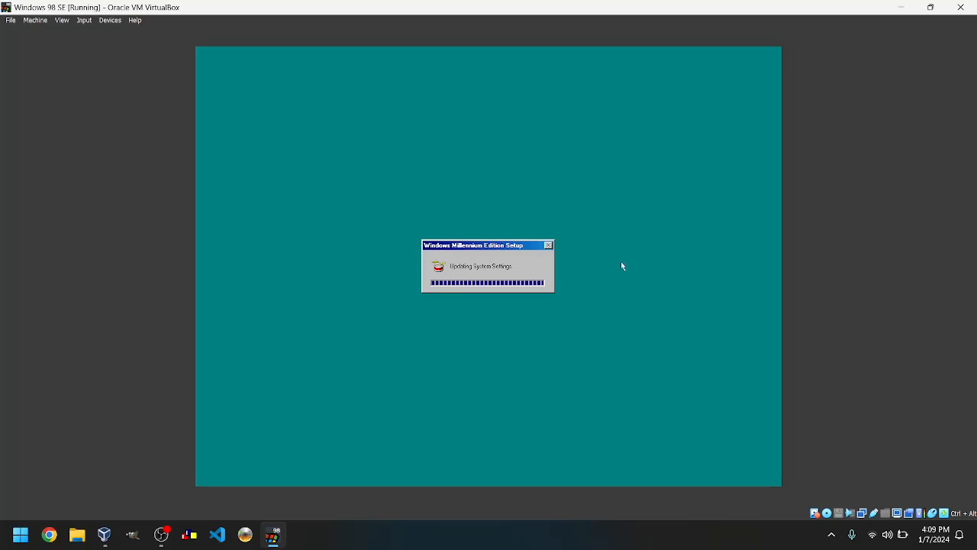
mouse_move(513, 305)
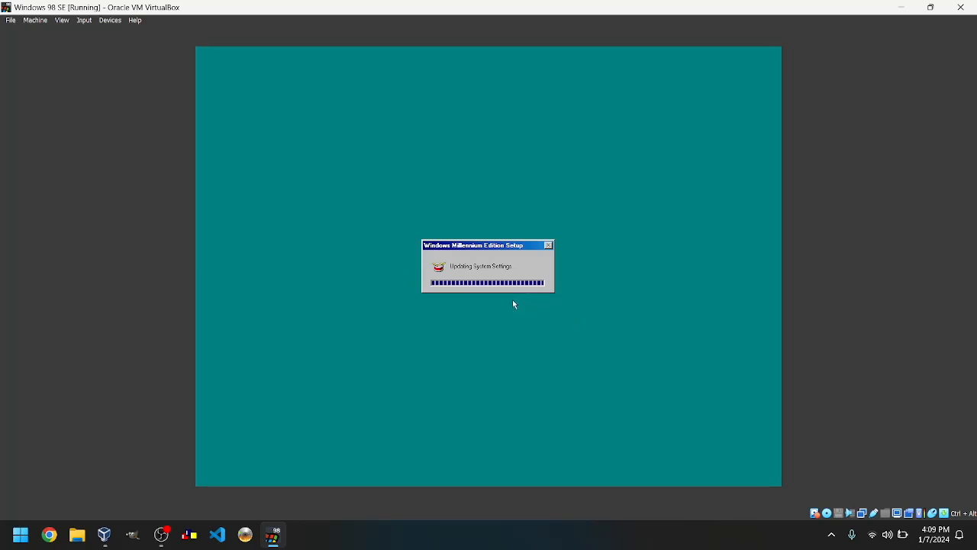
mouse_move(332, 365)
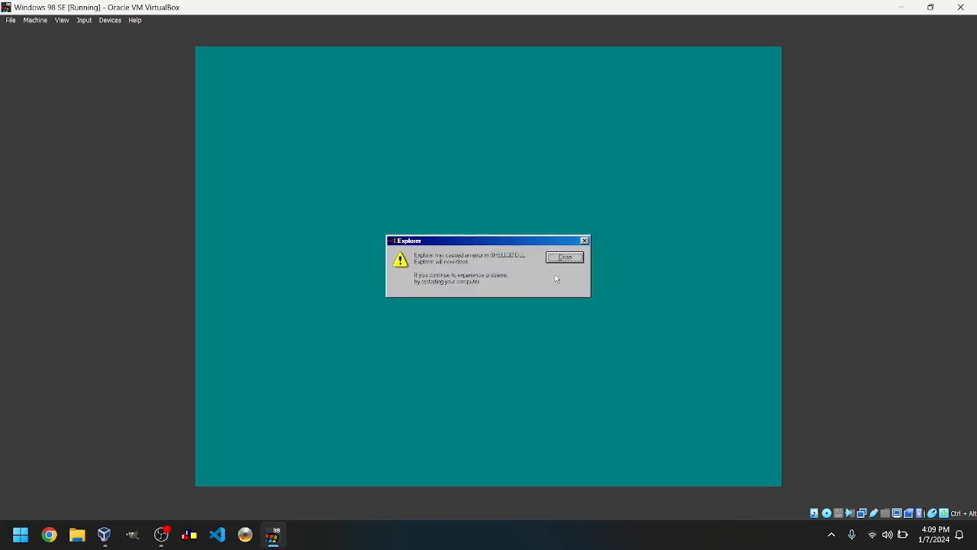
Close the Explorer error and confirm the network login to reach the Windows Me desktop.
click(565, 256)
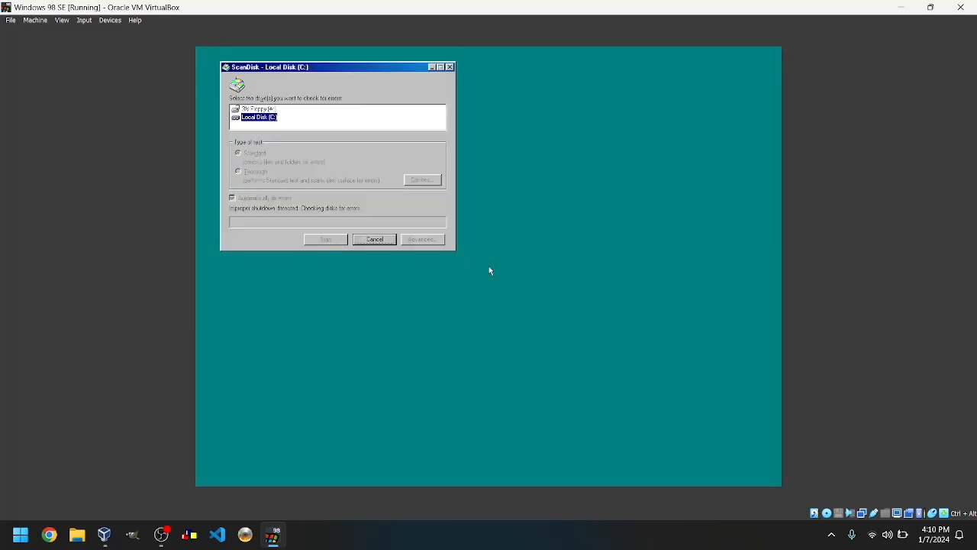
mouse_move(342, 269)
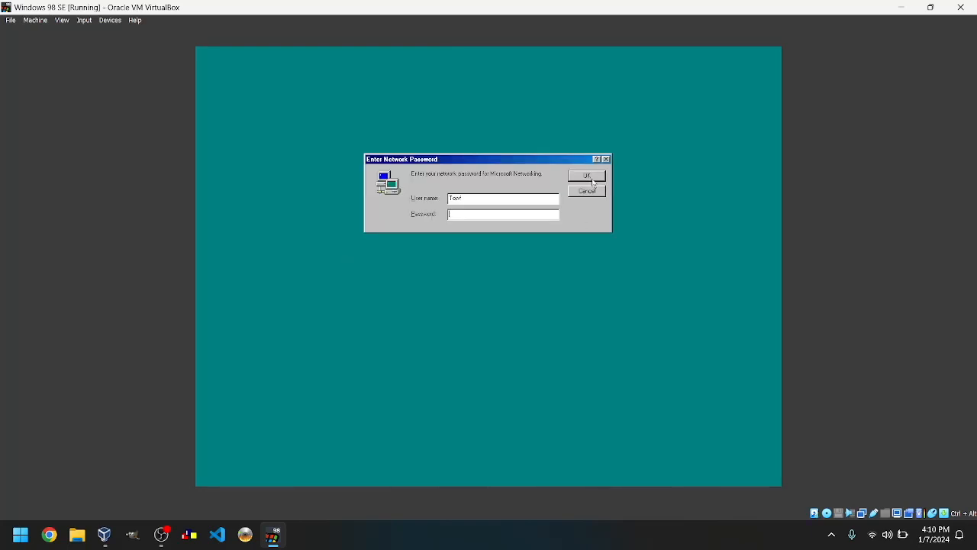
click(586, 174)
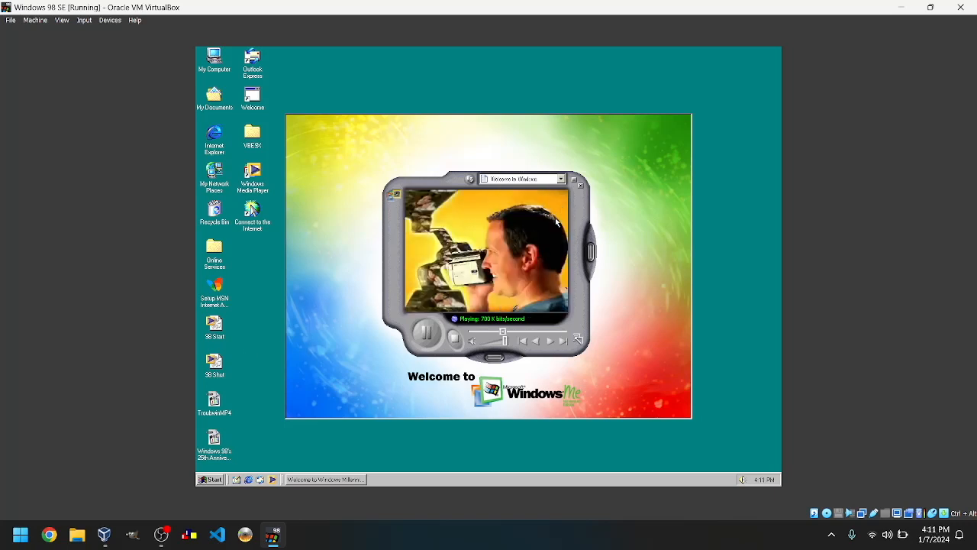
mouse_move(638, 280)
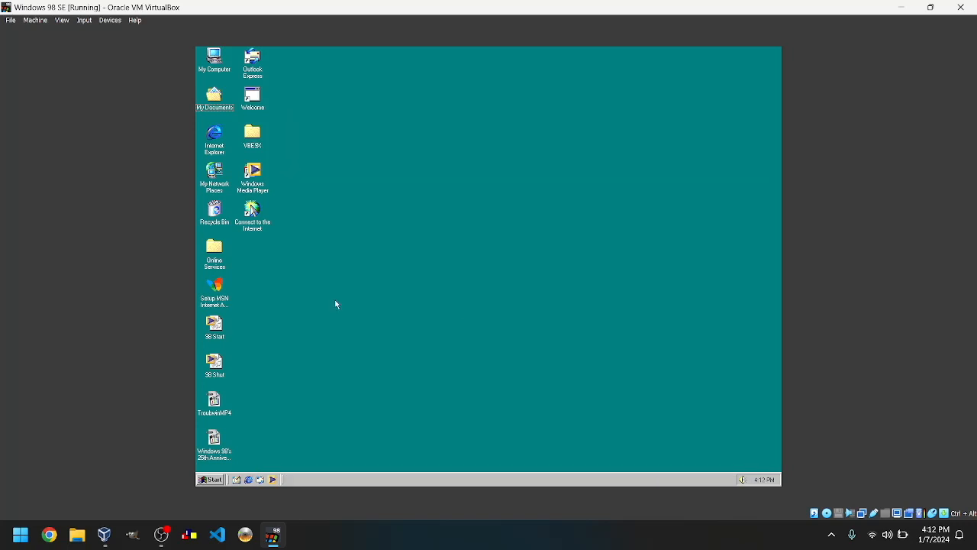
mouse_move(360, 50)
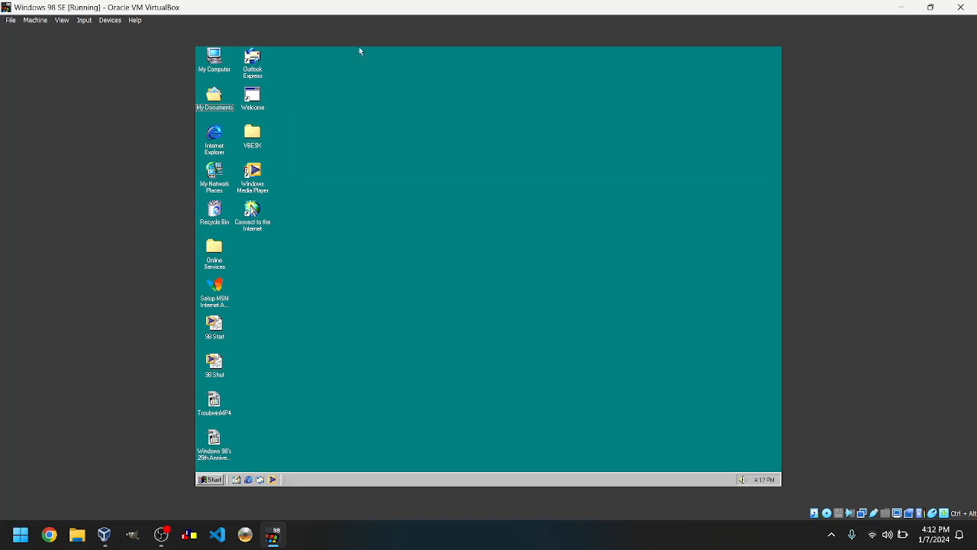
mouse_move(248, 110)
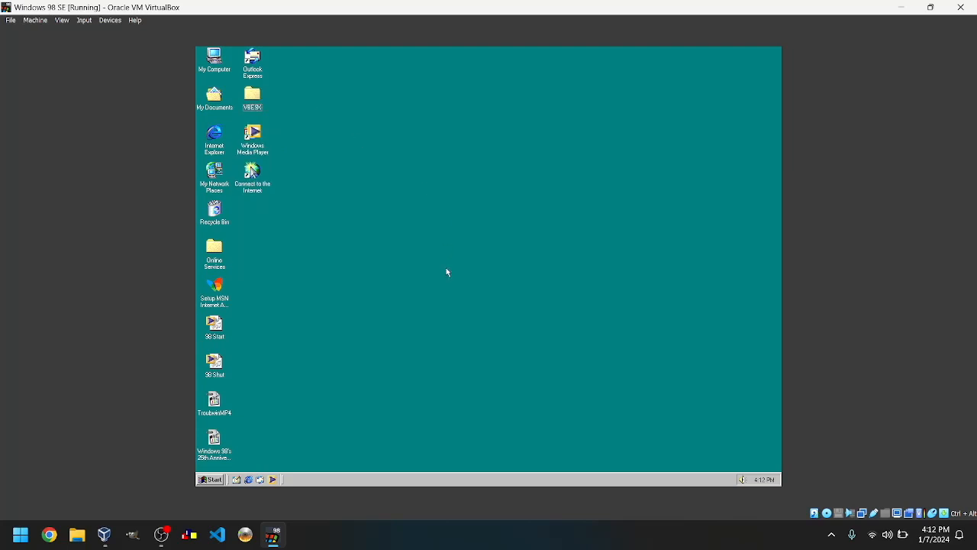
mouse_move(446, 263)
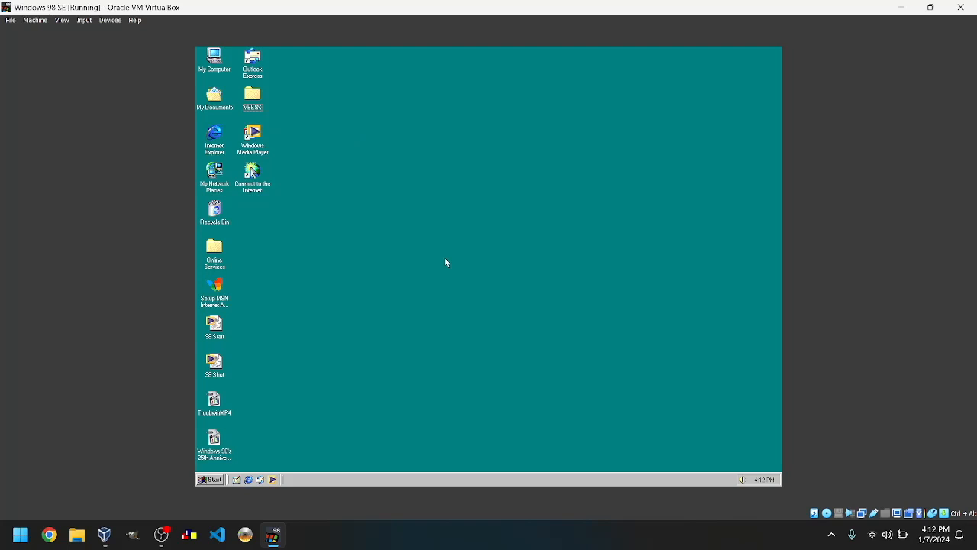
mouse_move(333, 174)
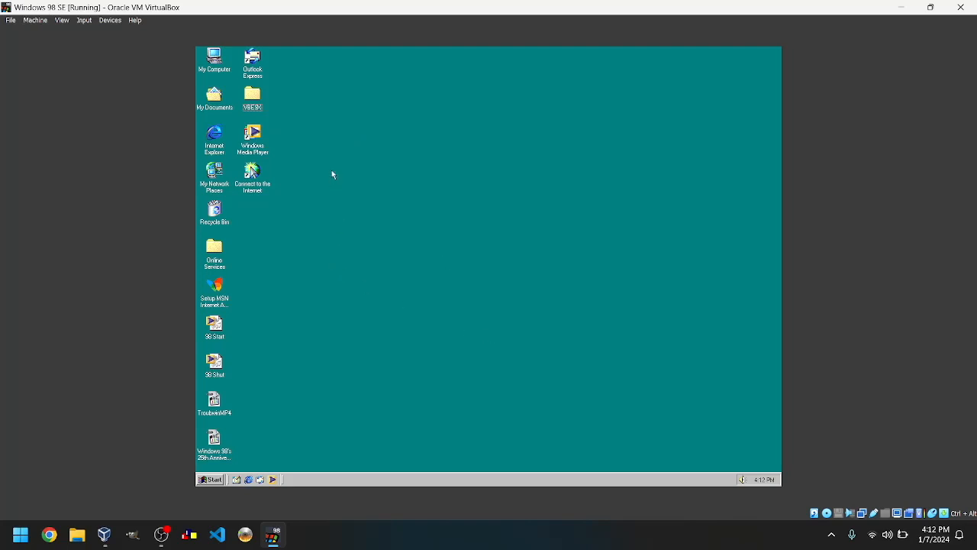
mouse_move(459, 366)
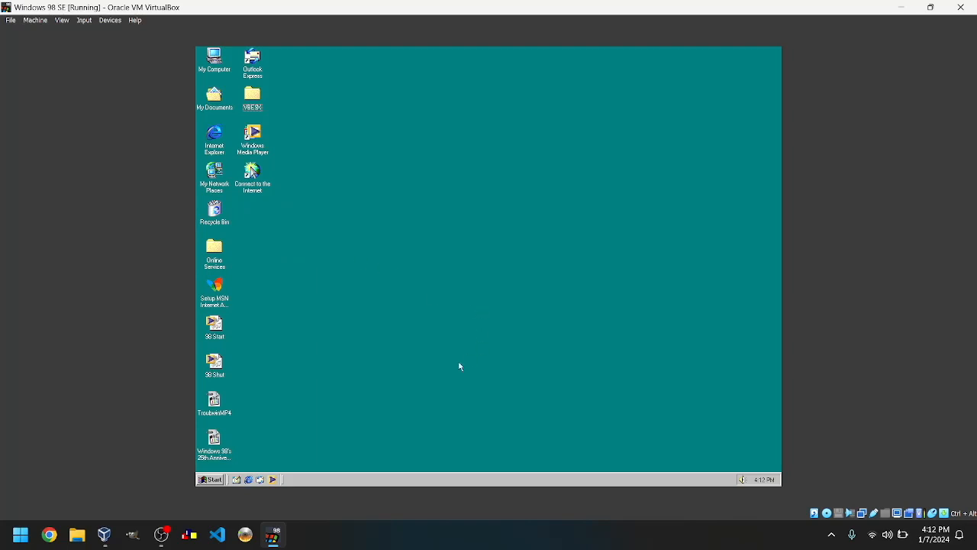